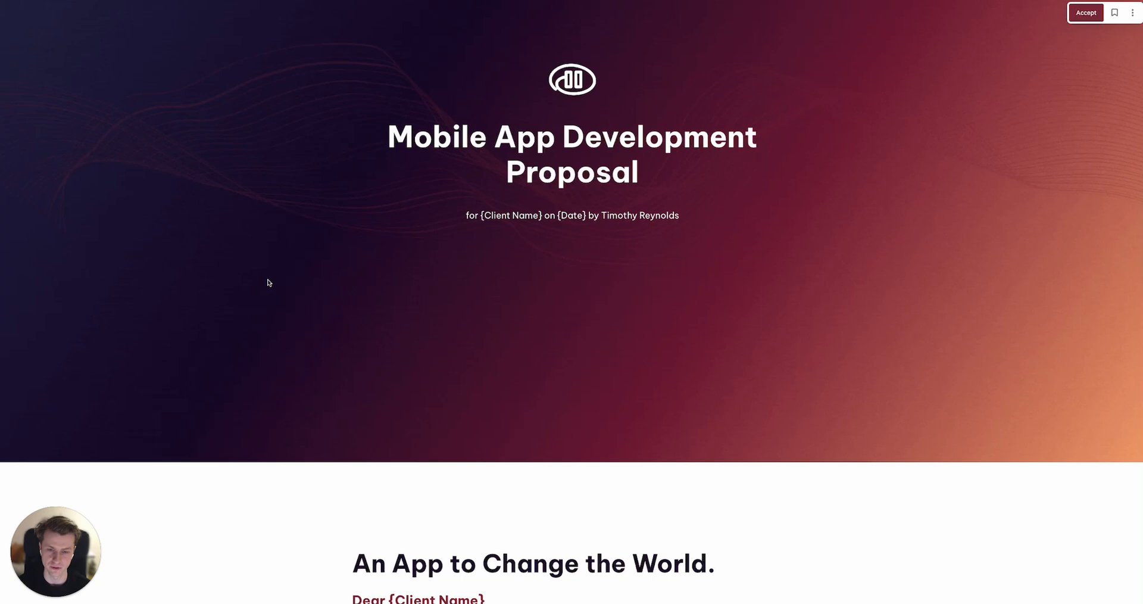
Scroll from the mobile app proposal cover through the intro letter to Audience, Strategy and Process.
{"action": "scroll", "scroll_direction": "down", "scroll_amount": 3}
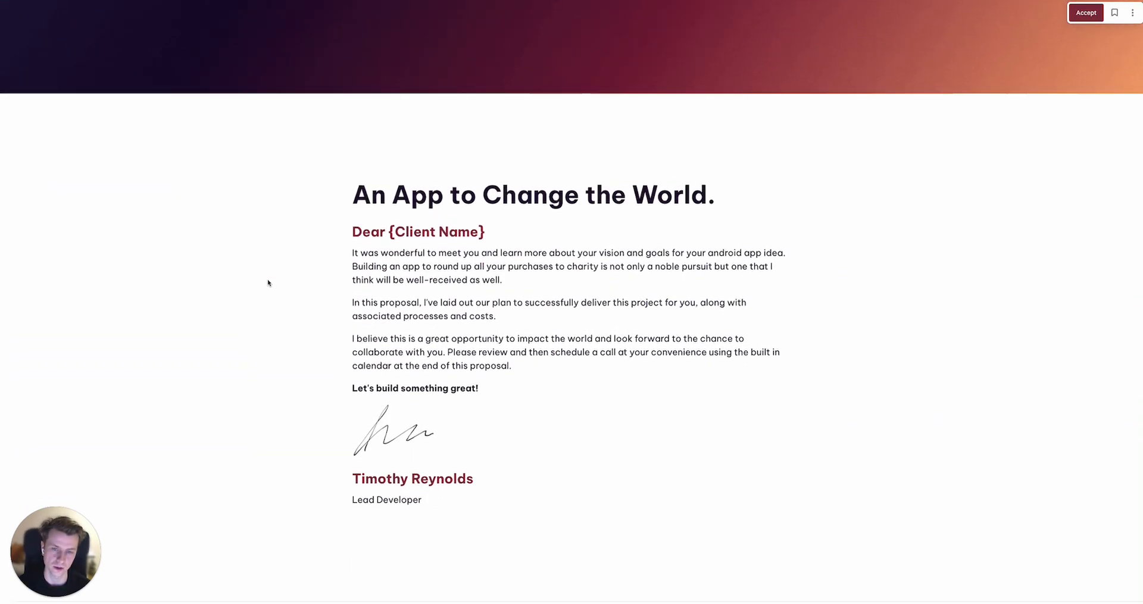
{"action": "scroll", "scroll_direction": "down", "scroll_amount": 3}
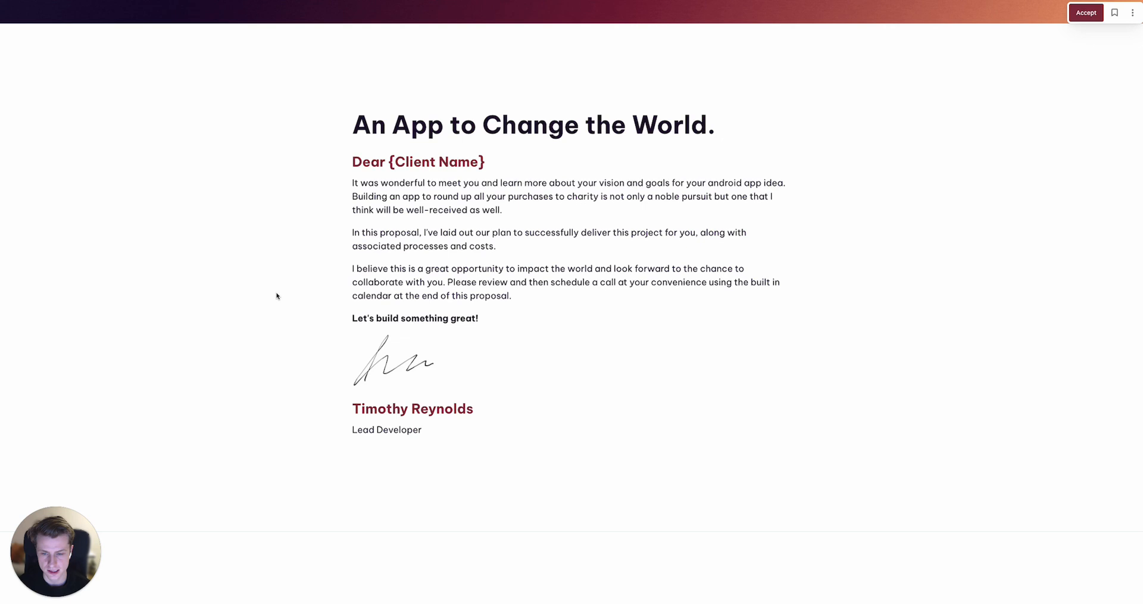
{"action": "scroll", "scroll_direction": "down", "scroll_amount": 3}
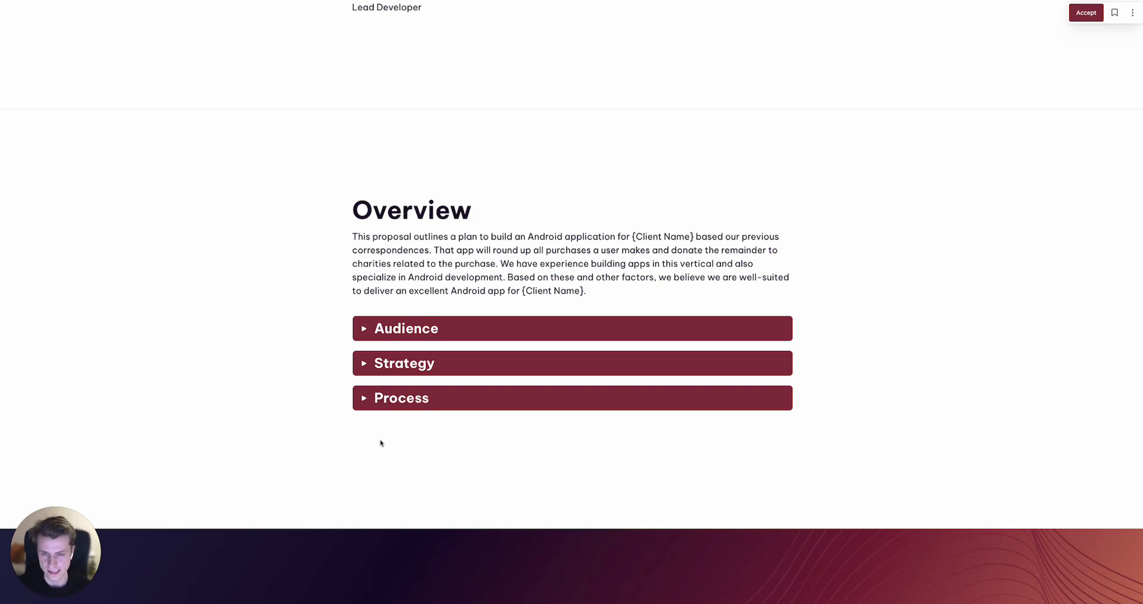
Scroll past Intelligent Purchase Analysis to the UX and App Flow heading at Profile Setup.
{"action": "scroll", "scroll_direction": "down", "scroll_amount": 3}
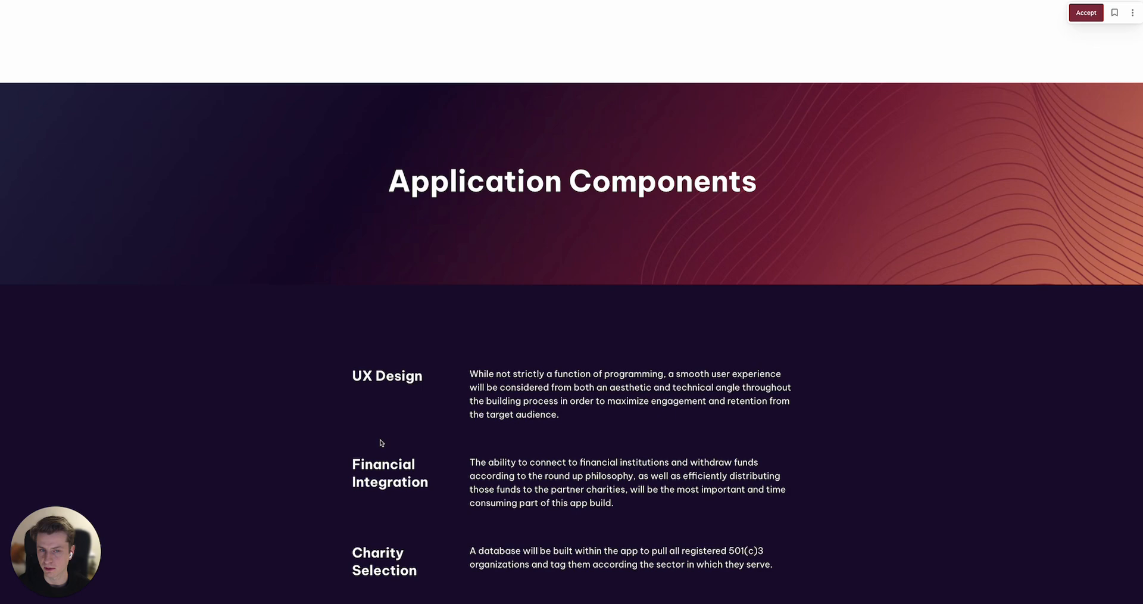
{"action": "scroll", "scroll_direction": "down", "scroll_amount": 3}
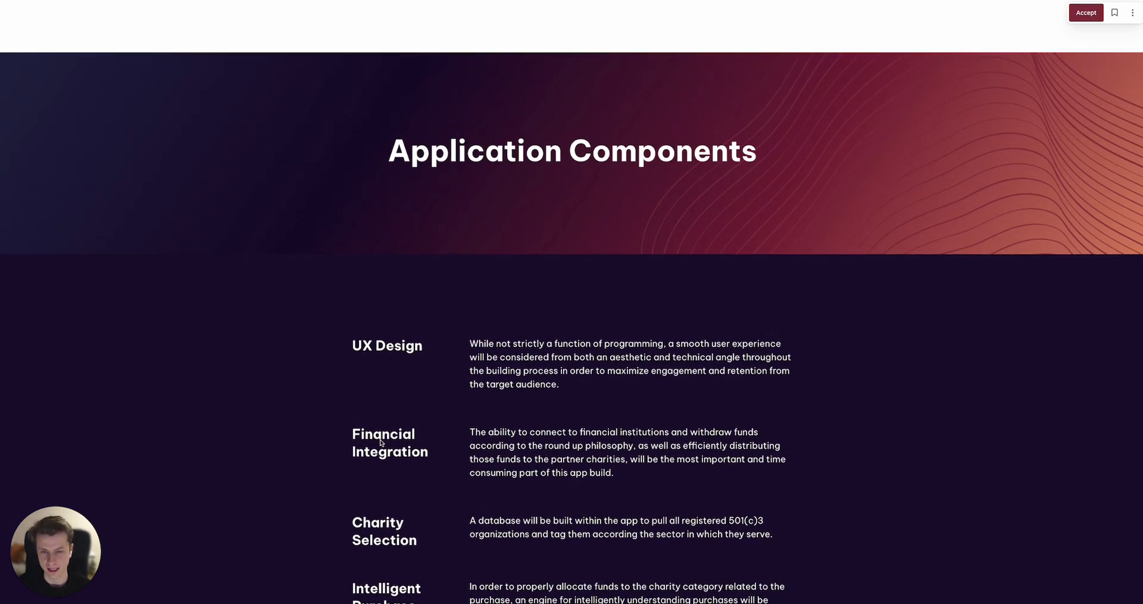
{"action": "scroll", "scroll_direction": "down", "scroll_amount": 3}
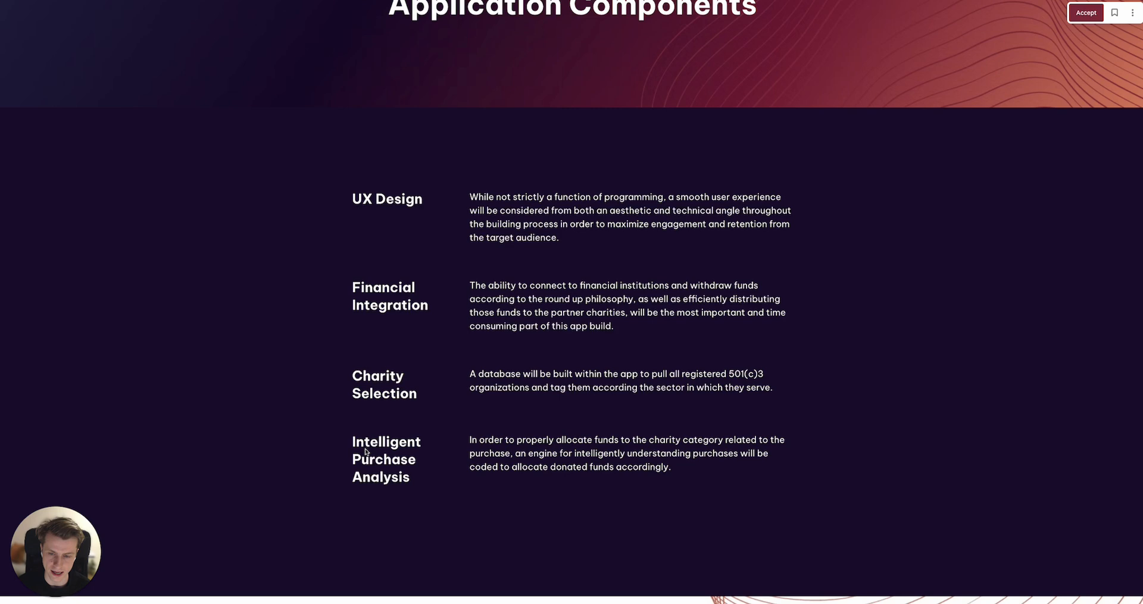
{"action": "scroll", "scroll_direction": "down", "scroll_amount": 3}
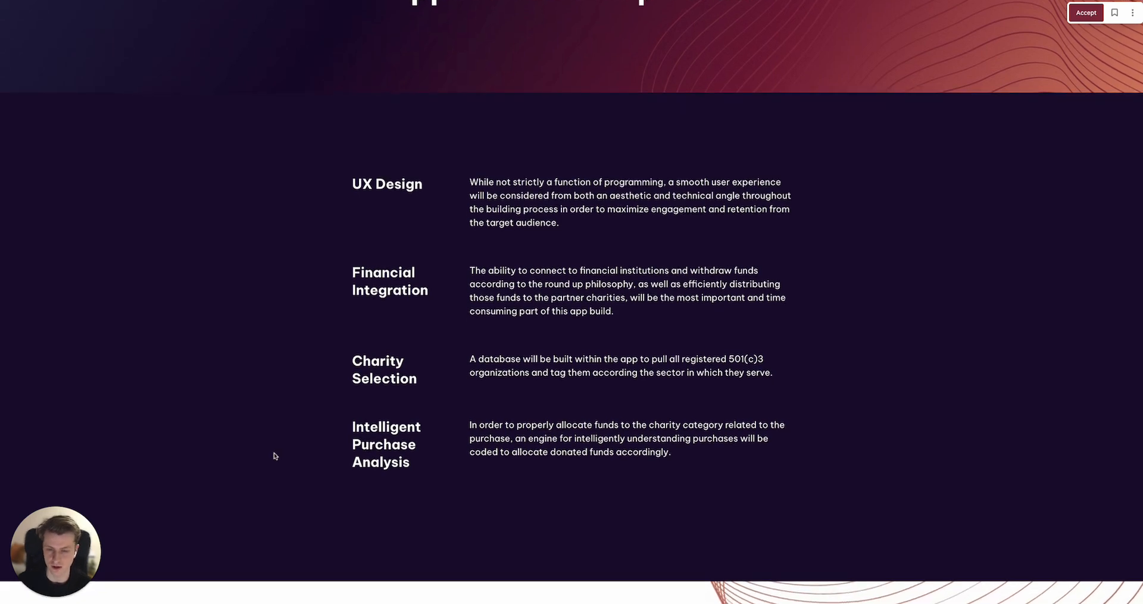
{"action": "scroll", "scroll_direction": "down", "scroll_amount": 3}
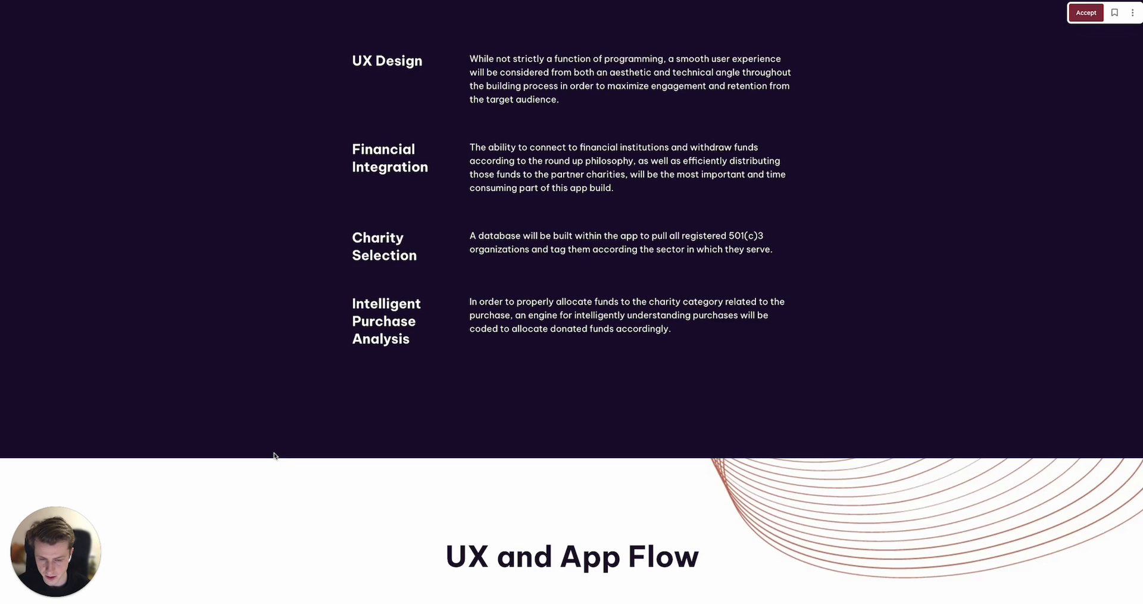
{"action": "scroll", "scroll_direction": "down", "scroll_amount": 3}
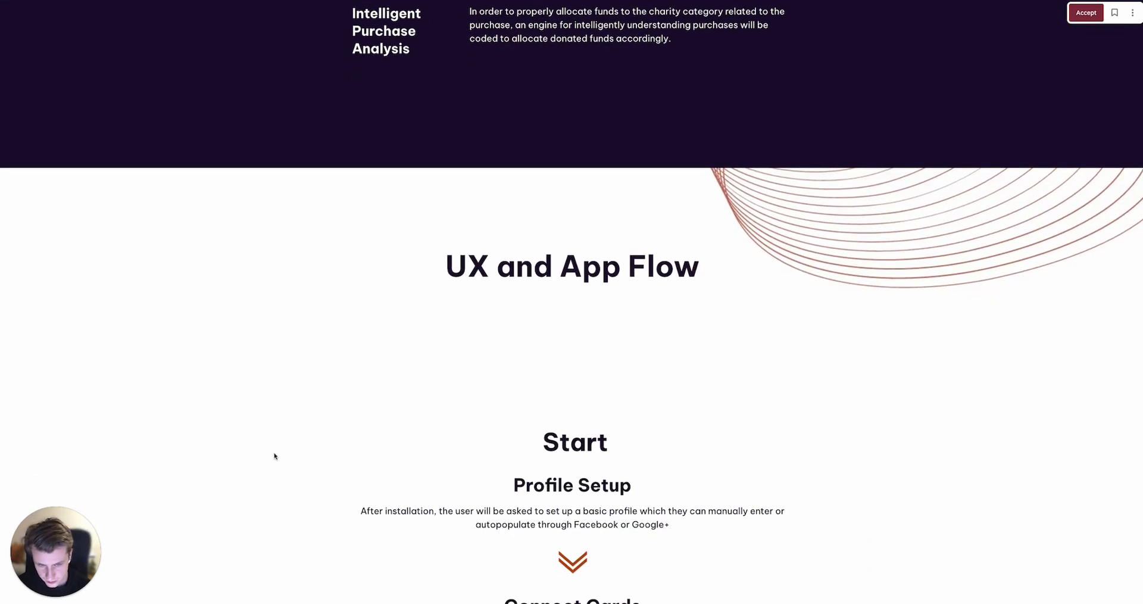
Scroll through the app flow steps, Profile Setup to Stay Engaged, to the Timeline banner.
{"action": "scroll", "scroll_direction": "down", "scroll_amount": 3}
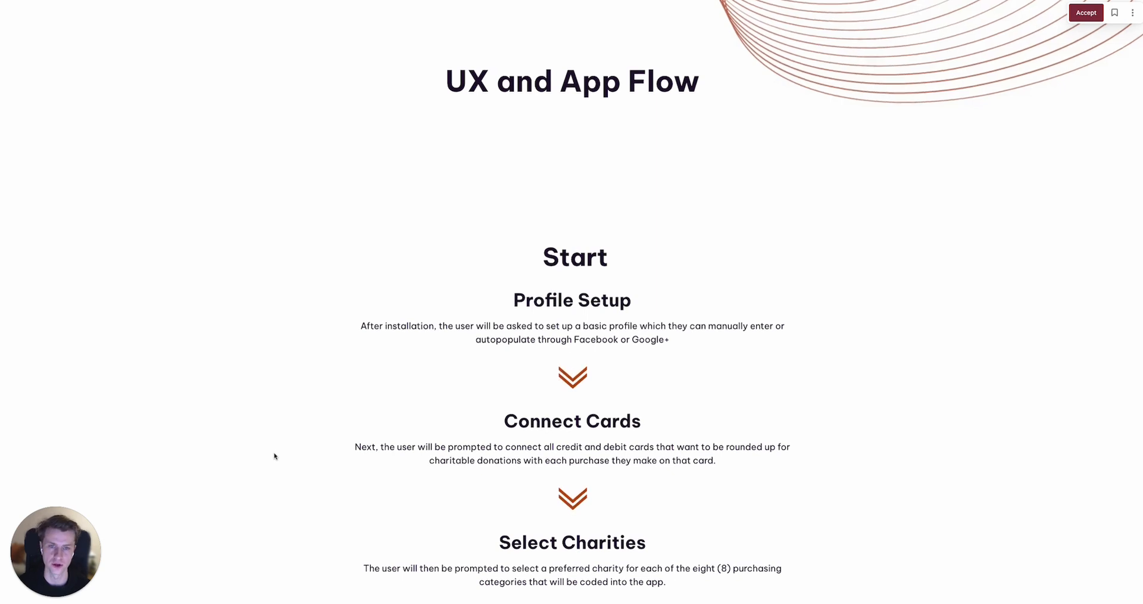
{"action": "scroll", "scroll_direction": "down", "scroll_amount": 3}
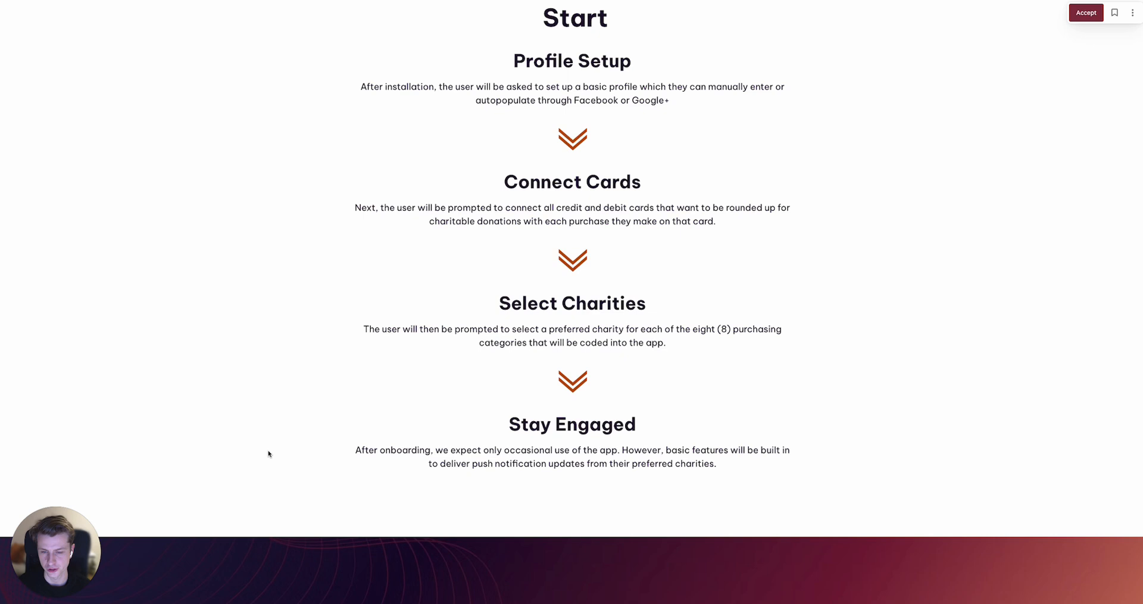
{"action": "scroll", "scroll_direction": "down", "scroll_amount": 3}
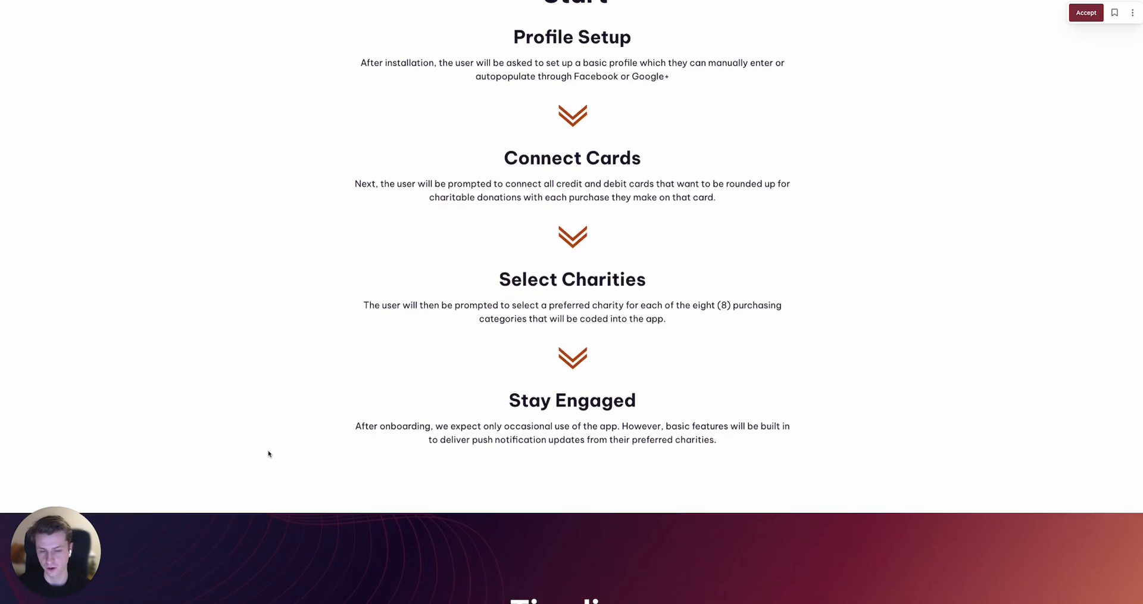
{"action": "scroll", "scroll_direction": "down", "scroll_amount": 3}
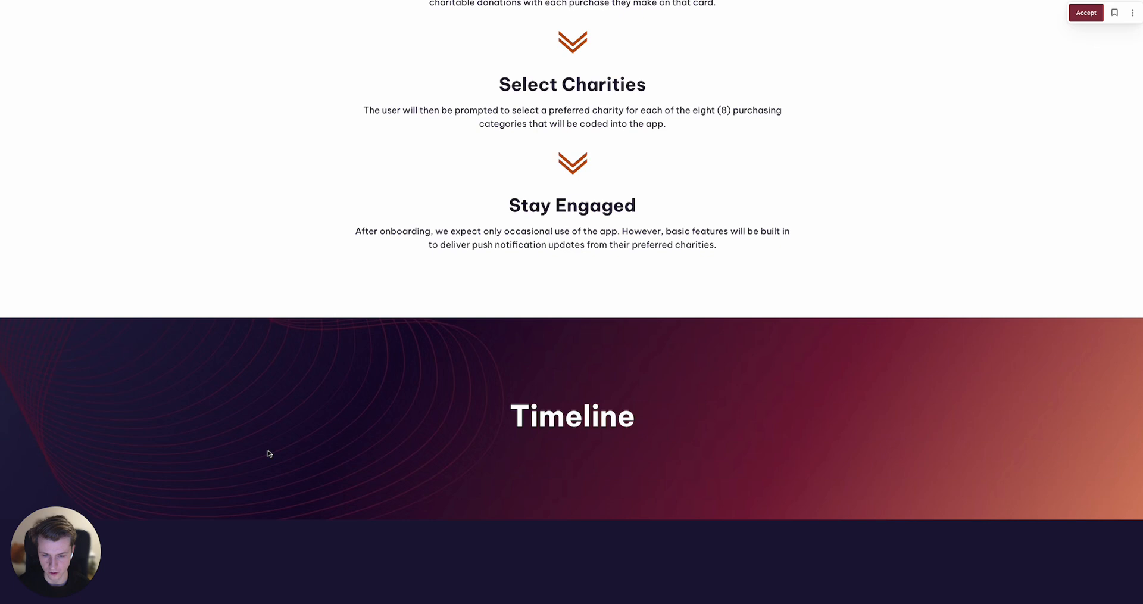
Scroll through Timeline Phases 1–4, from Project Setup to Test & Debug.
{"action": "scroll", "scroll_direction": "down", "scroll_amount": 3}
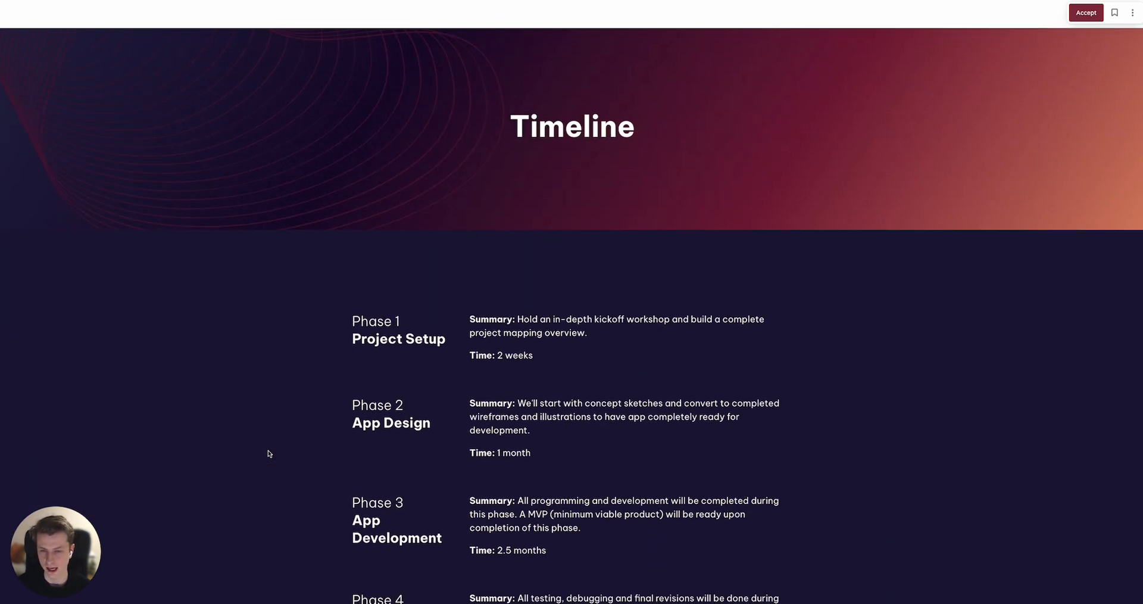
{"action": "scroll", "scroll_direction": "down", "scroll_amount": 3}
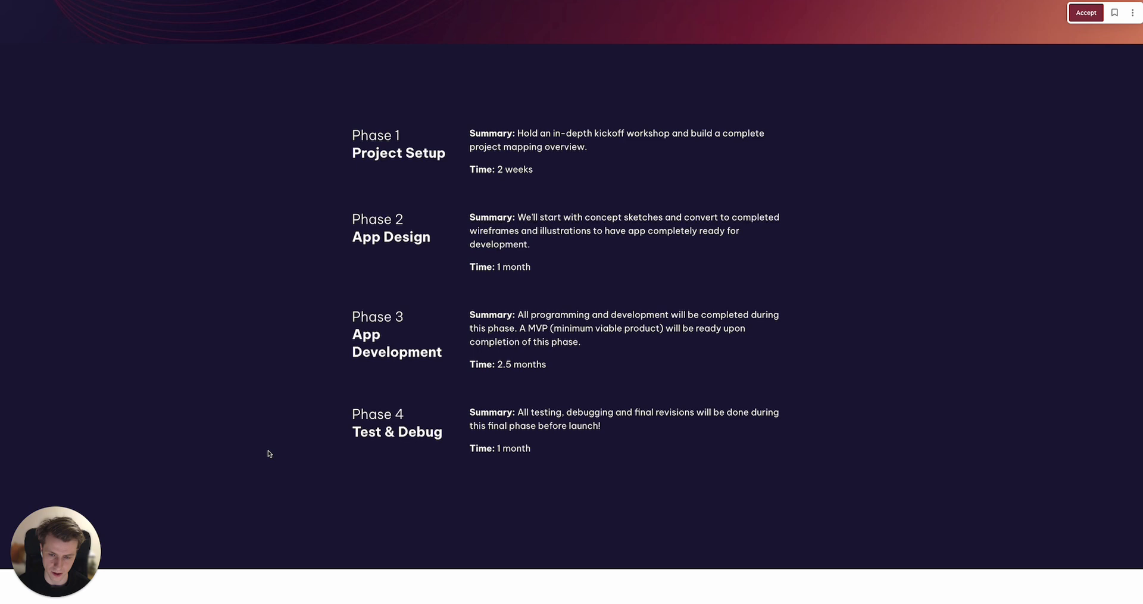
{"action": "mouse_move", "coordinate": [429, 413]}
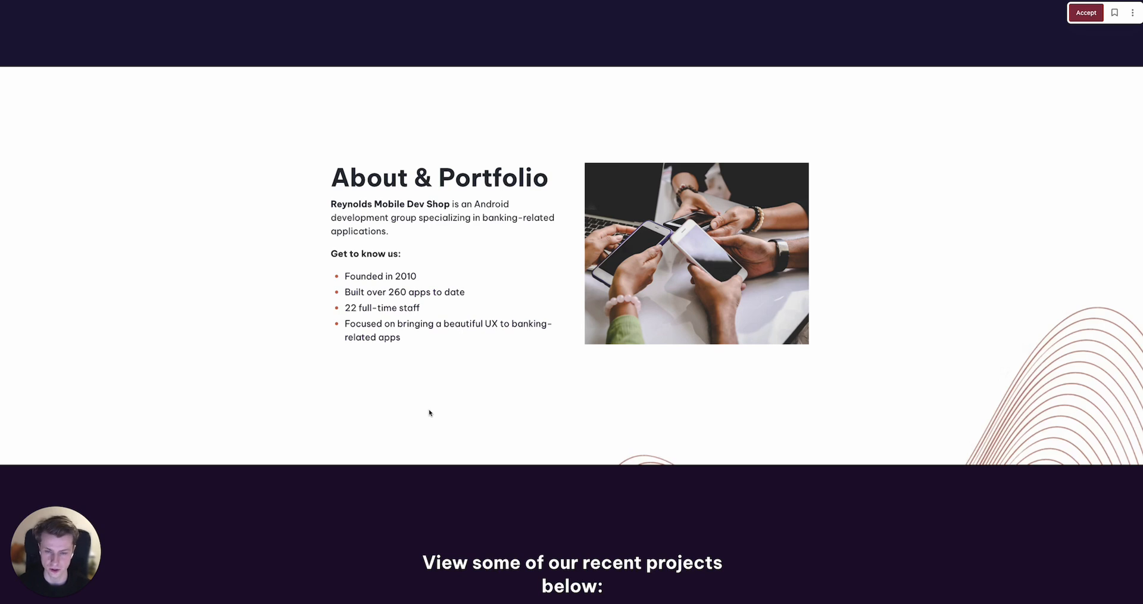
Scroll through About & Portfolio to the embedded portfolio app prototype.
{"action": "scroll", "scroll_direction": "down", "scroll_amount": 3}
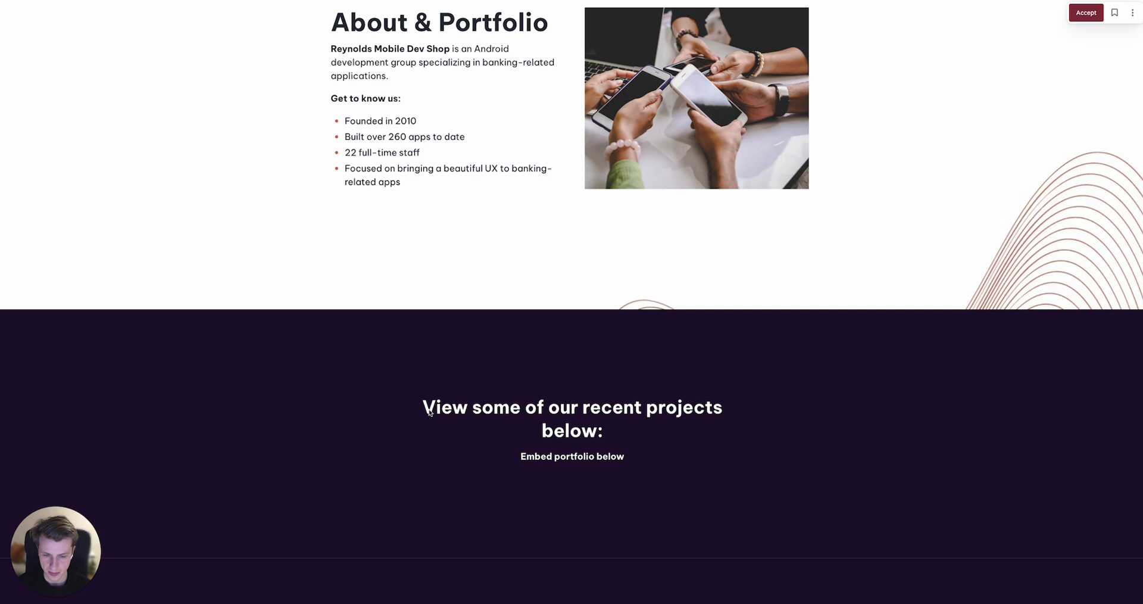
{"action": "scroll", "scroll_direction": "down", "scroll_amount": 3}
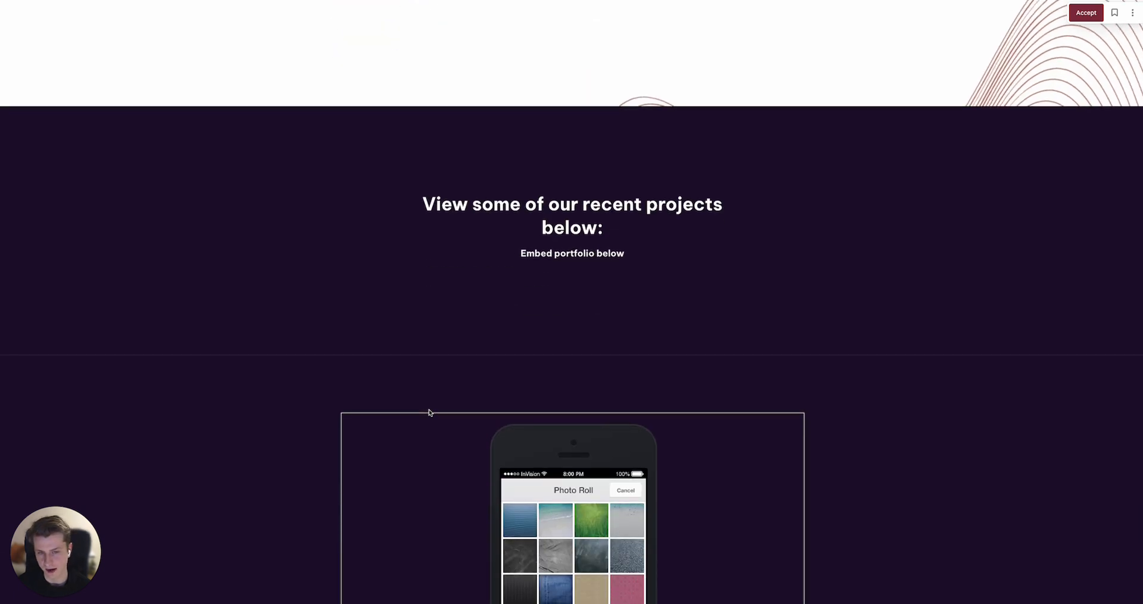
{"action": "scroll", "scroll_direction": "down", "scroll_amount": 3}
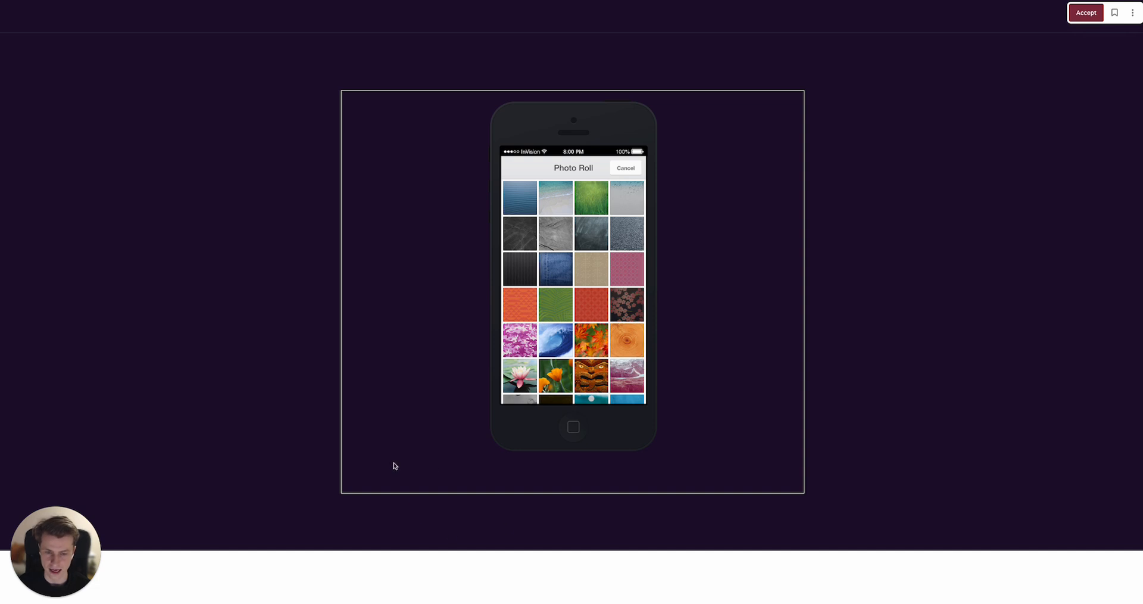
{"action": "mouse_move", "coordinate": [241, 445]}
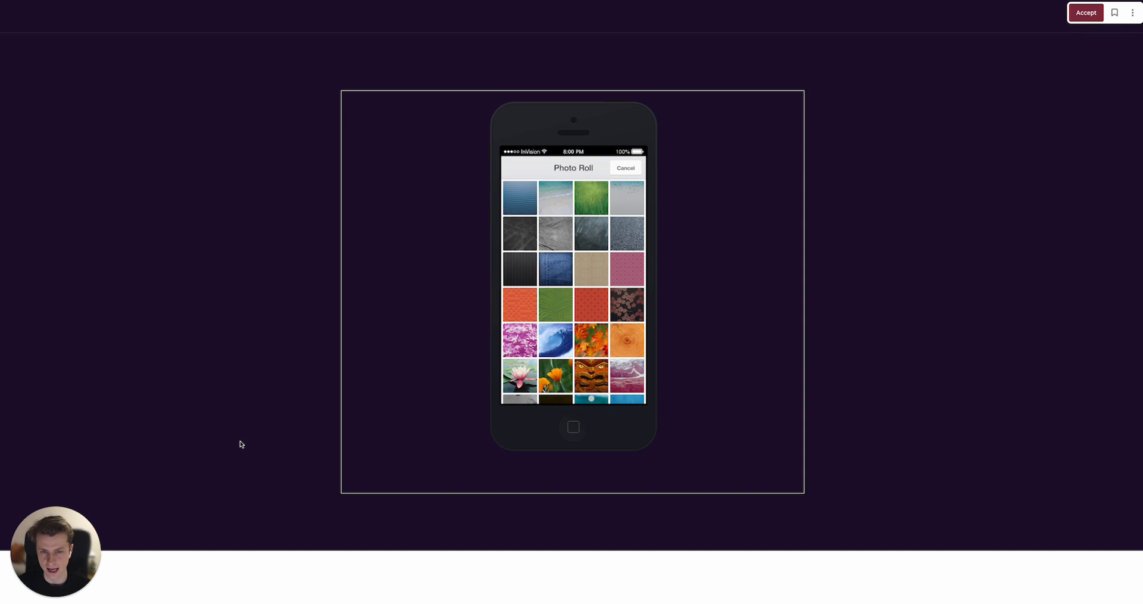
{"action": "mouse_move", "coordinate": [437, 375]}
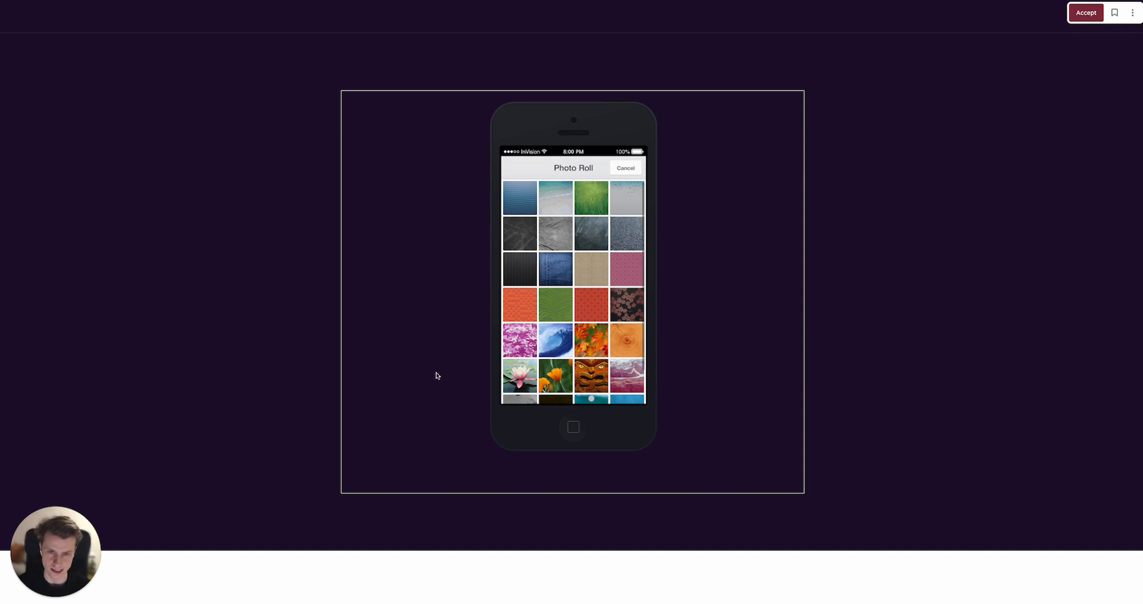
{"action": "mouse_move", "coordinate": [368, 390]}
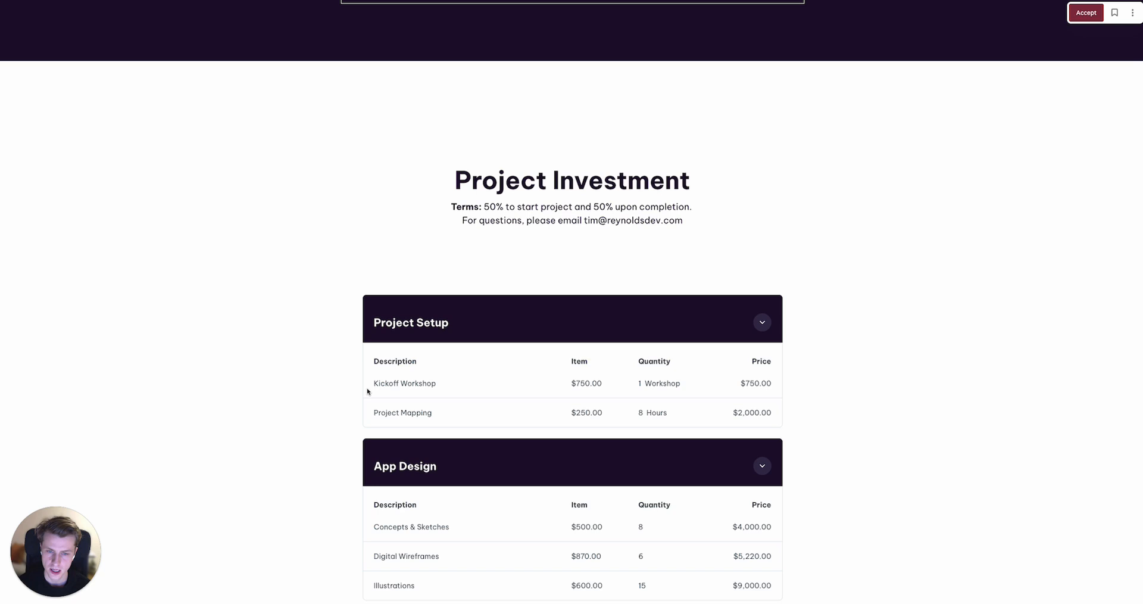
Scroll through the pricing tables, the $29,120 total and terms to 'Ready to get started'.
{"action": "scroll", "scroll_direction": "down", "scroll_amount": 3}
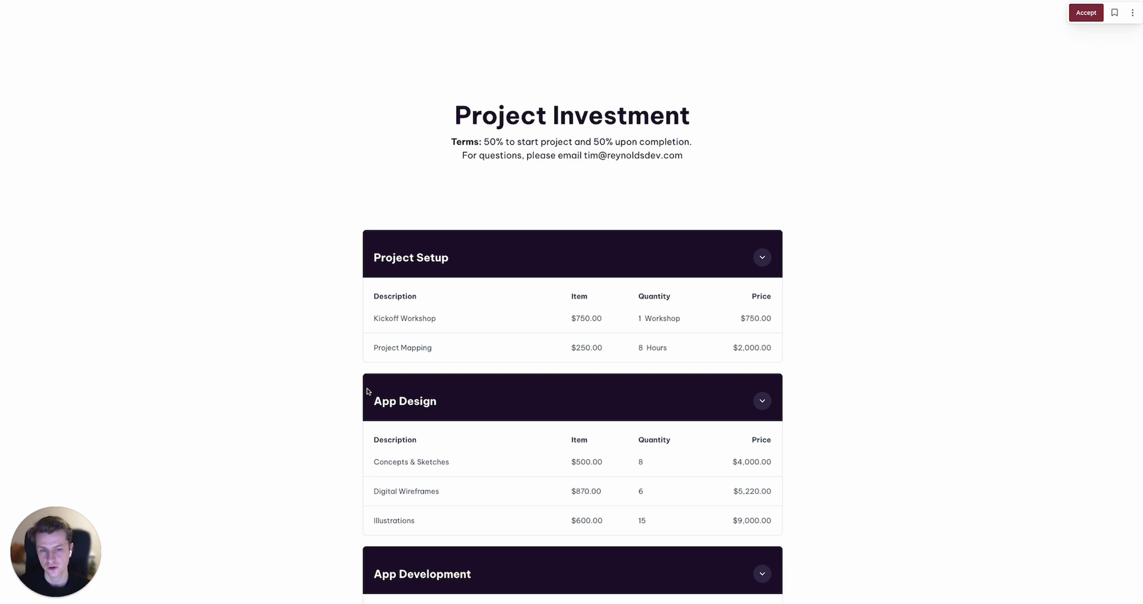
{"action": "scroll", "scroll_direction": "down", "scroll_amount": 3}
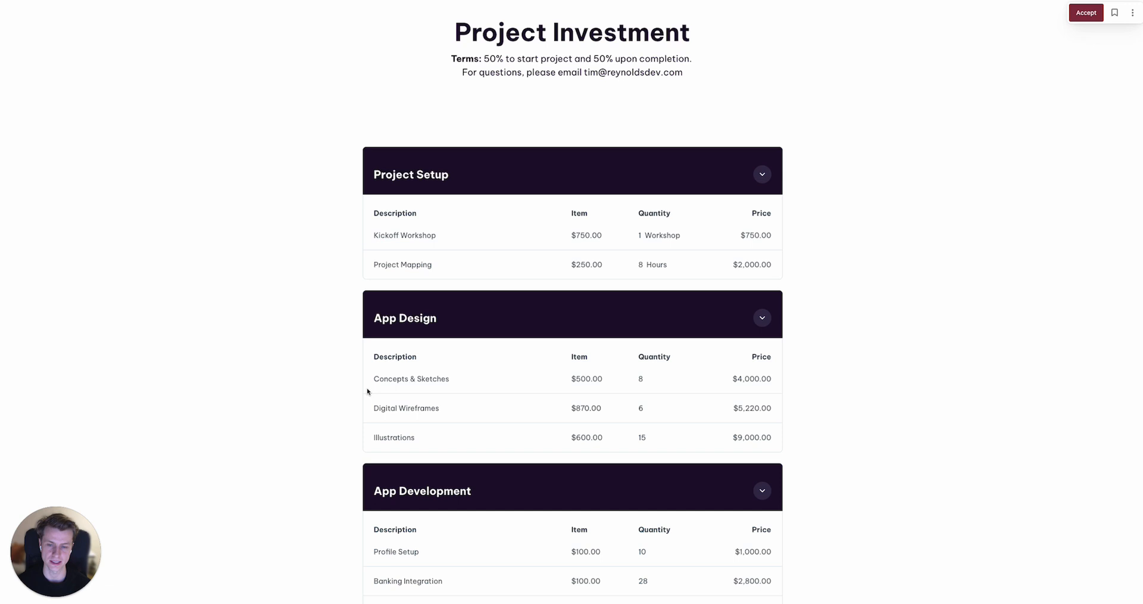
{"action": "scroll", "scroll_direction": "down", "scroll_amount": 3}
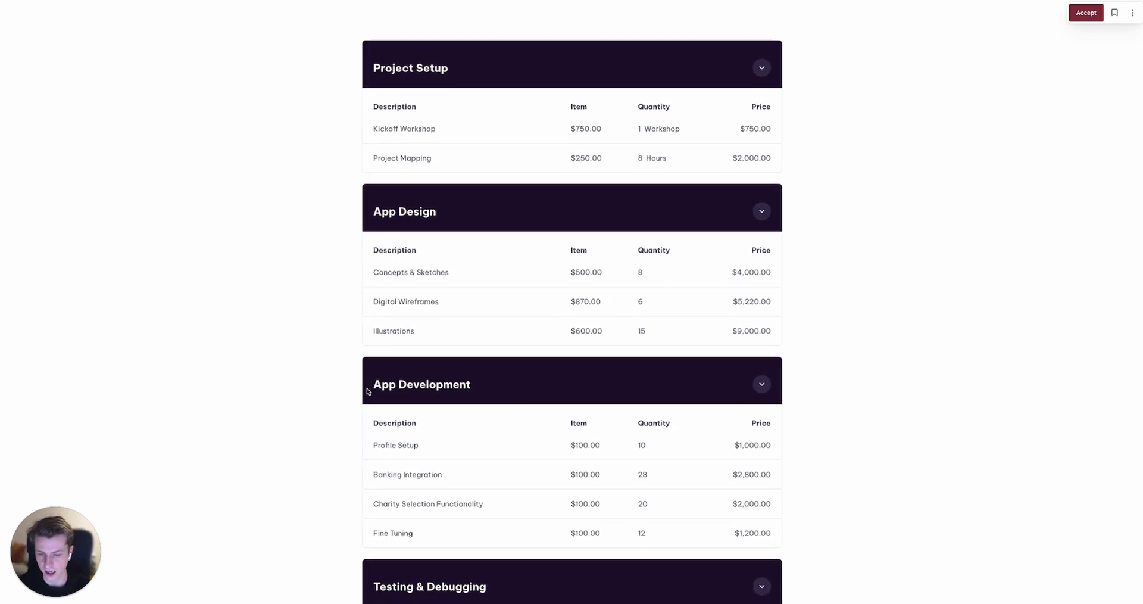
{"action": "scroll", "scroll_direction": "down", "scroll_amount": 3}
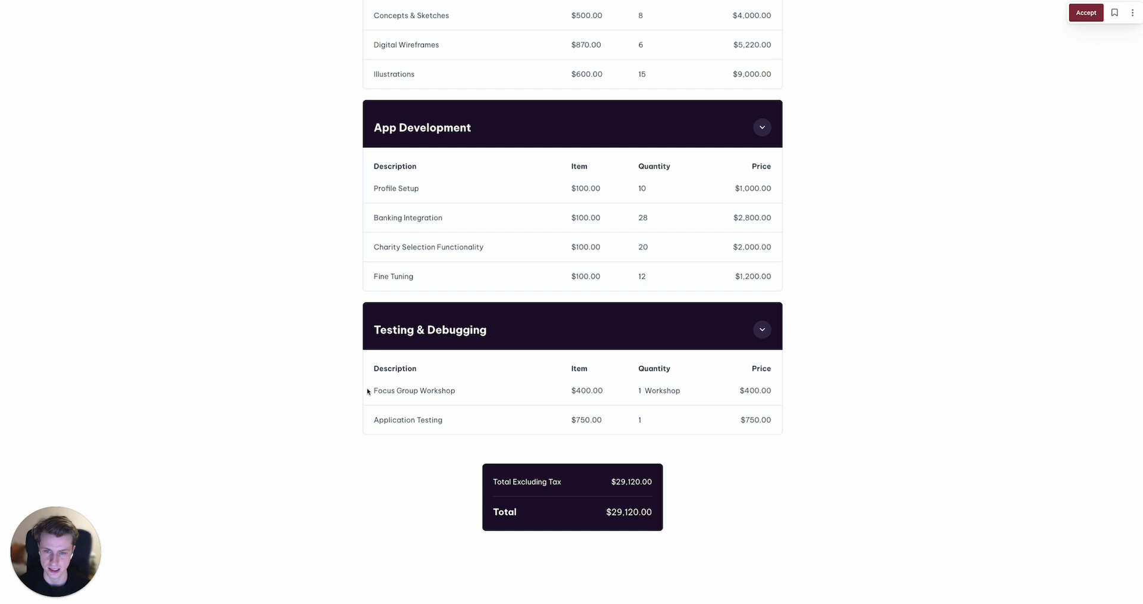
{"action": "scroll", "scroll_direction": "up", "scroll_amount": 3}
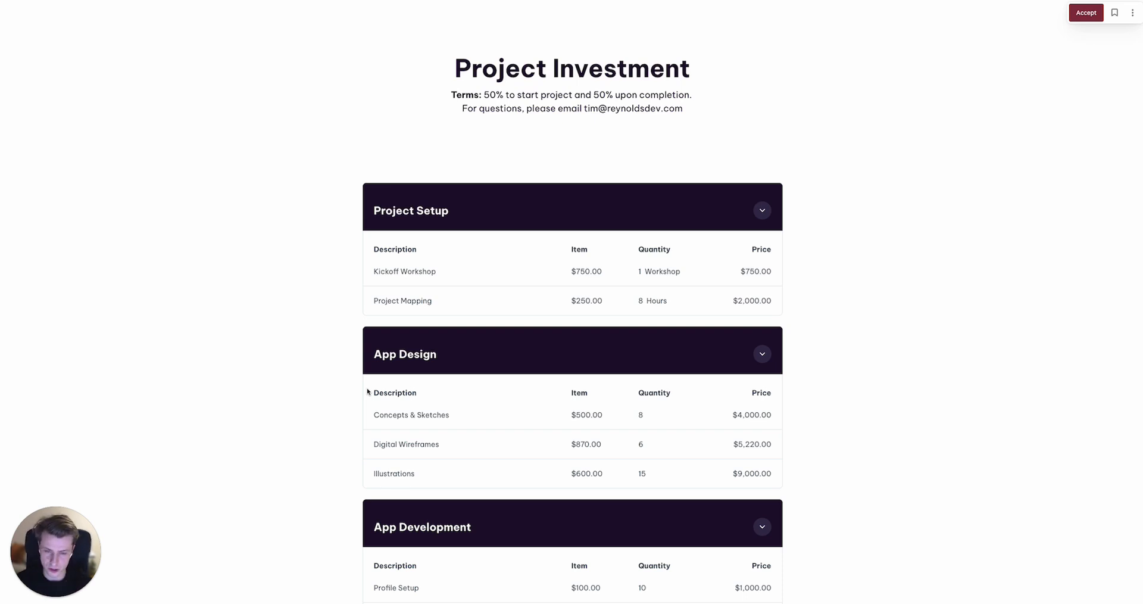
{"action": "scroll", "scroll_direction": "down", "scroll_amount": 3}
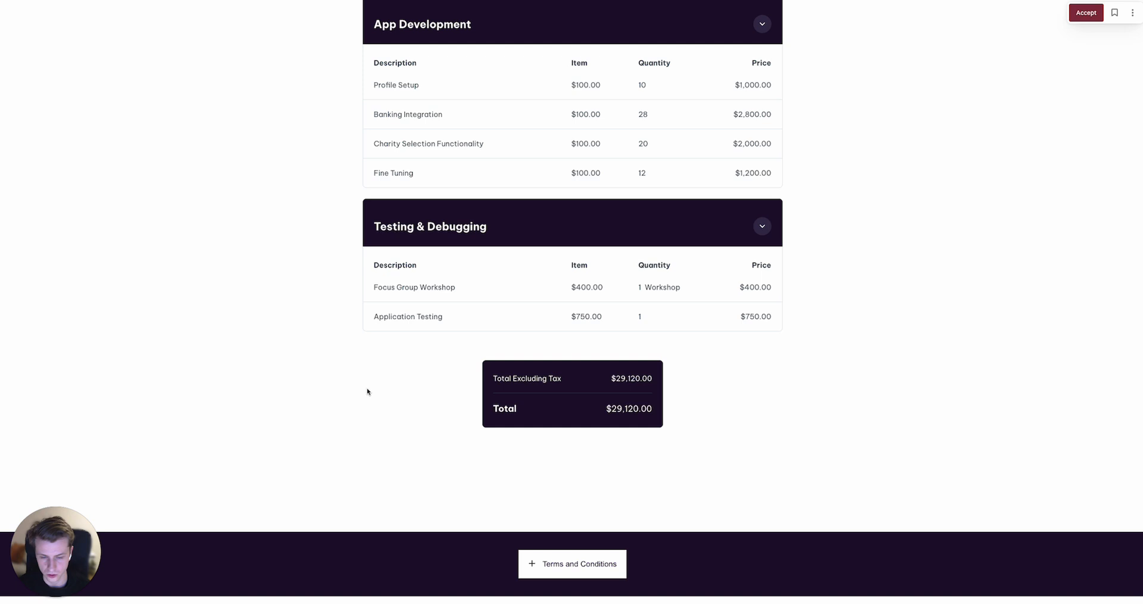
{"action": "scroll", "scroll_direction": "down", "scroll_amount": 3}
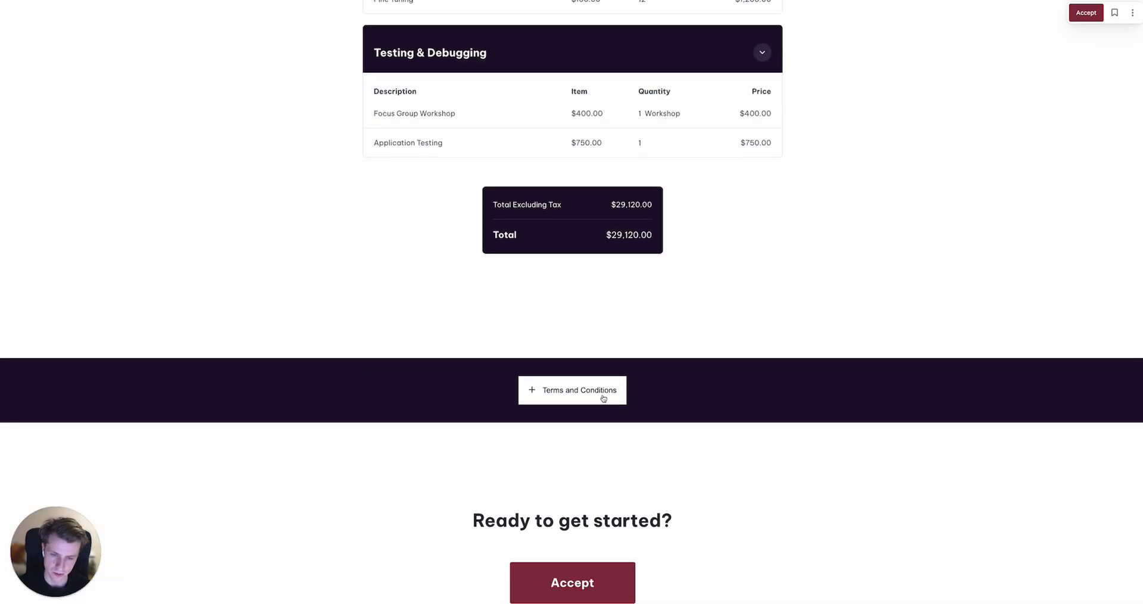
{"action": "scroll", "scroll_direction": "down", "scroll_amount": 3}
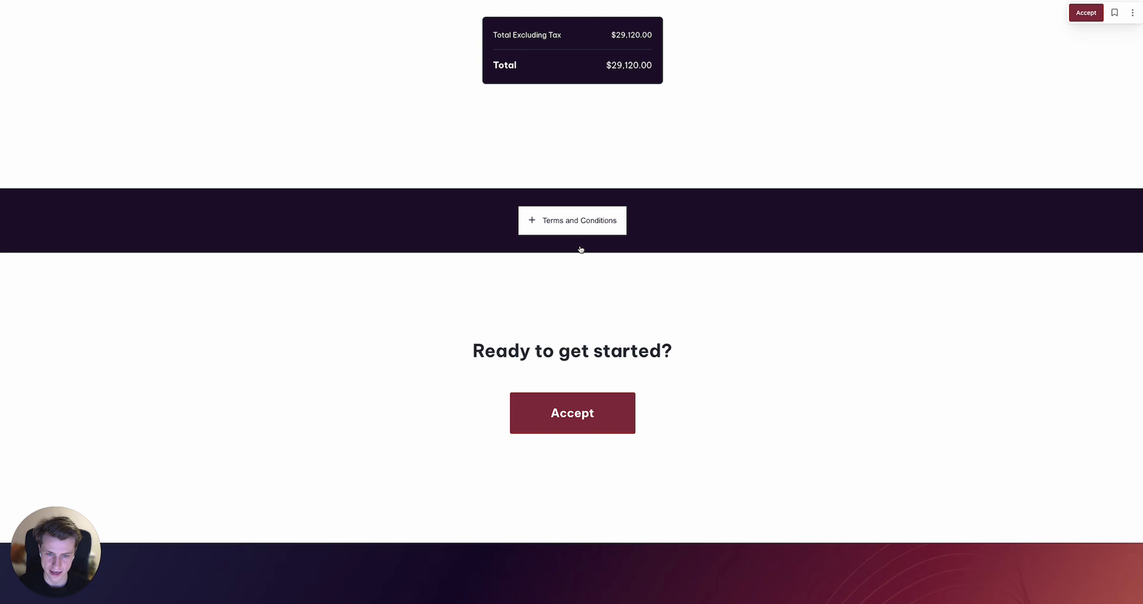
{"action": "scroll", "scroll_direction": "down", "scroll_amount": 3}
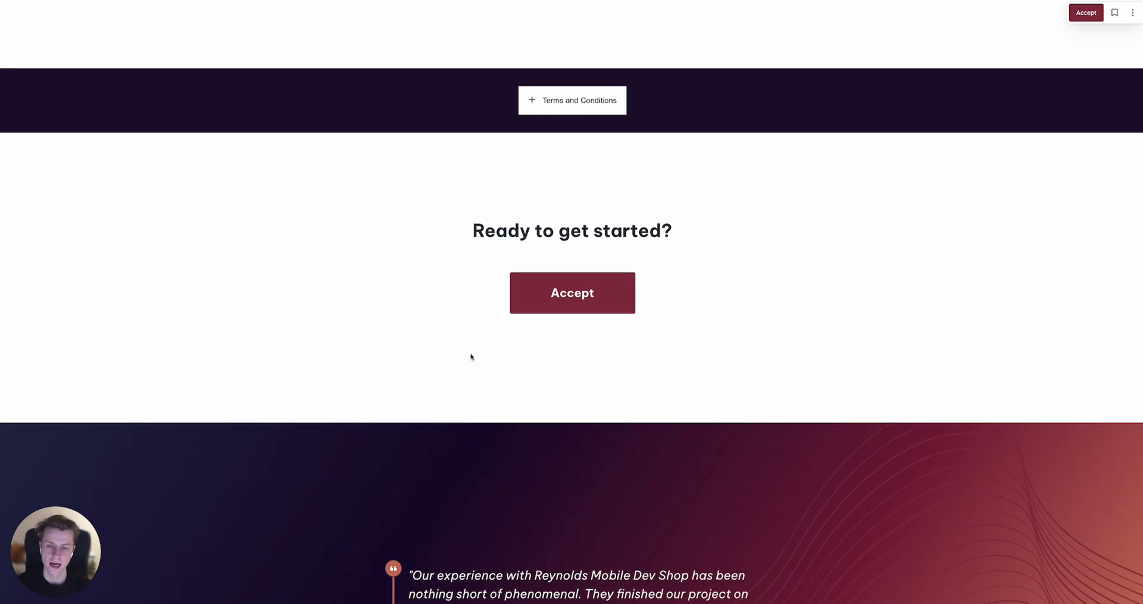
Scroll past the testimonial to the Calendly scheduling embed, then return to the editor's cover page.
{"action": "scroll", "scroll_direction": "down", "scroll_amount": 3}
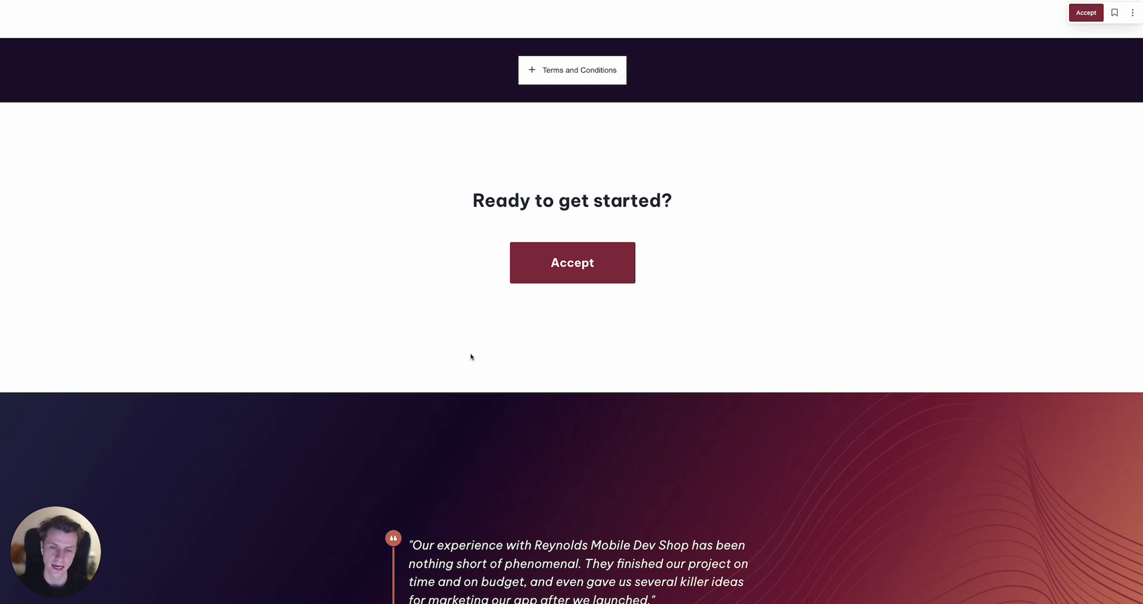
{"action": "scroll", "scroll_direction": "down", "scroll_amount": 3}
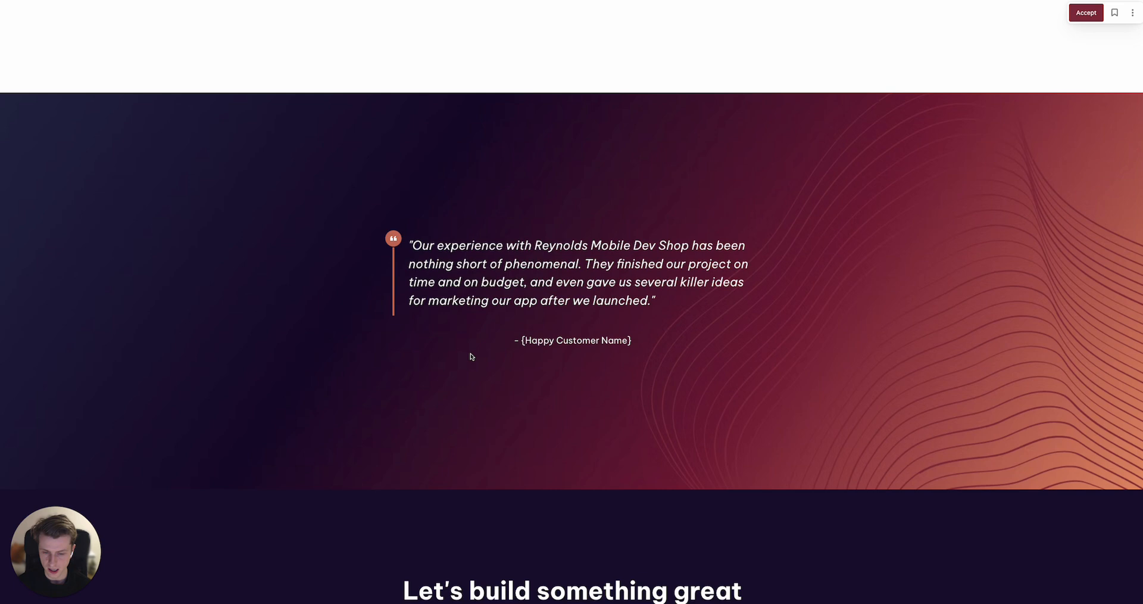
{"action": "scroll", "scroll_direction": "down", "scroll_amount": 3}
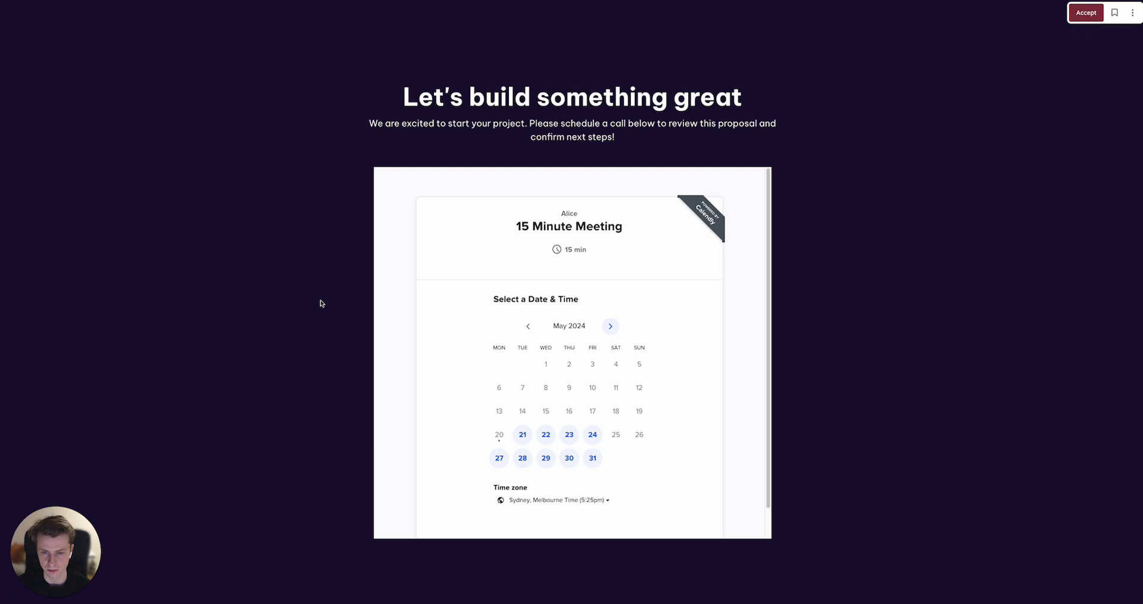
{"action": "scroll", "scroll_direction": "down", "scroll_amount": 3}
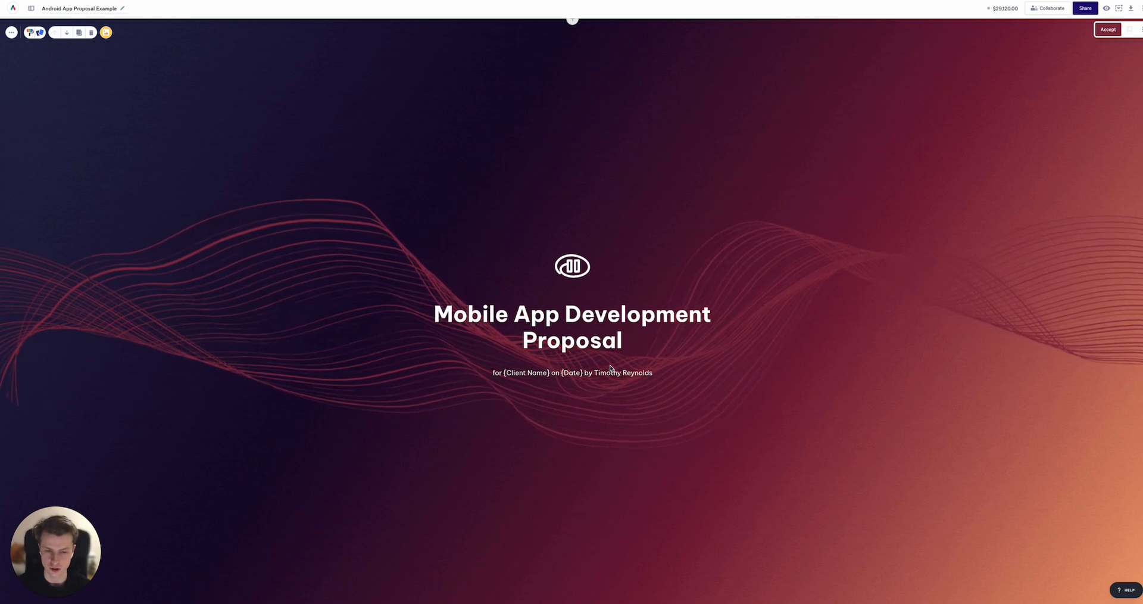
Select the 'Dear {Client Name}' letter text and apply the dark block background swatch.
{"action": "scroll", "scroll_direction": "down", "scroll_amount": 3}
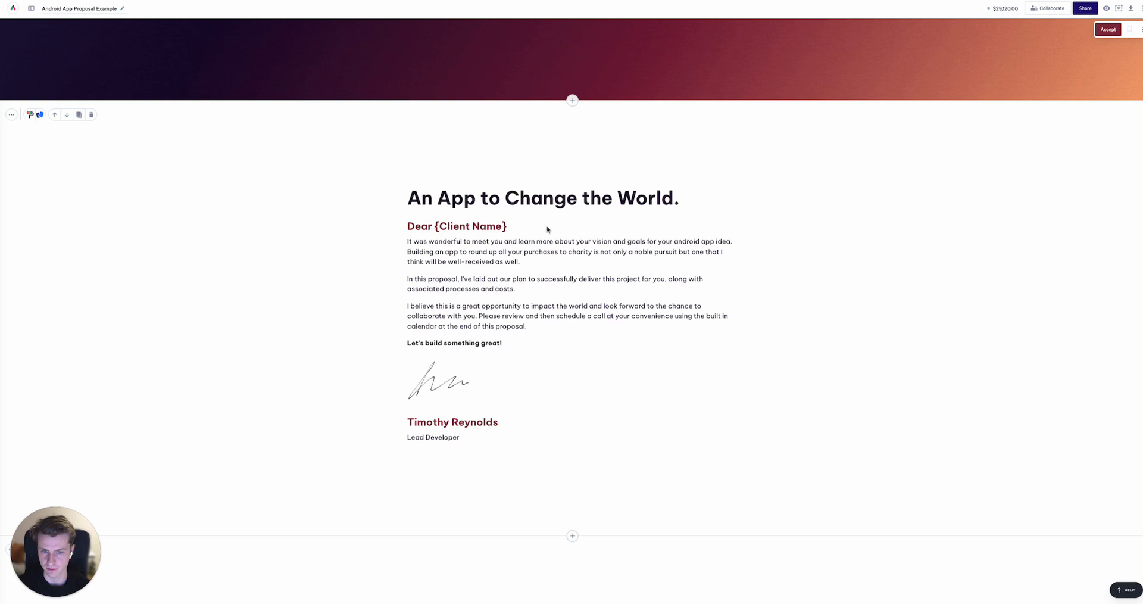
{"action": "left_click_drag", "start_coordinate": [408, 241], "coordinate": [501, 343]}
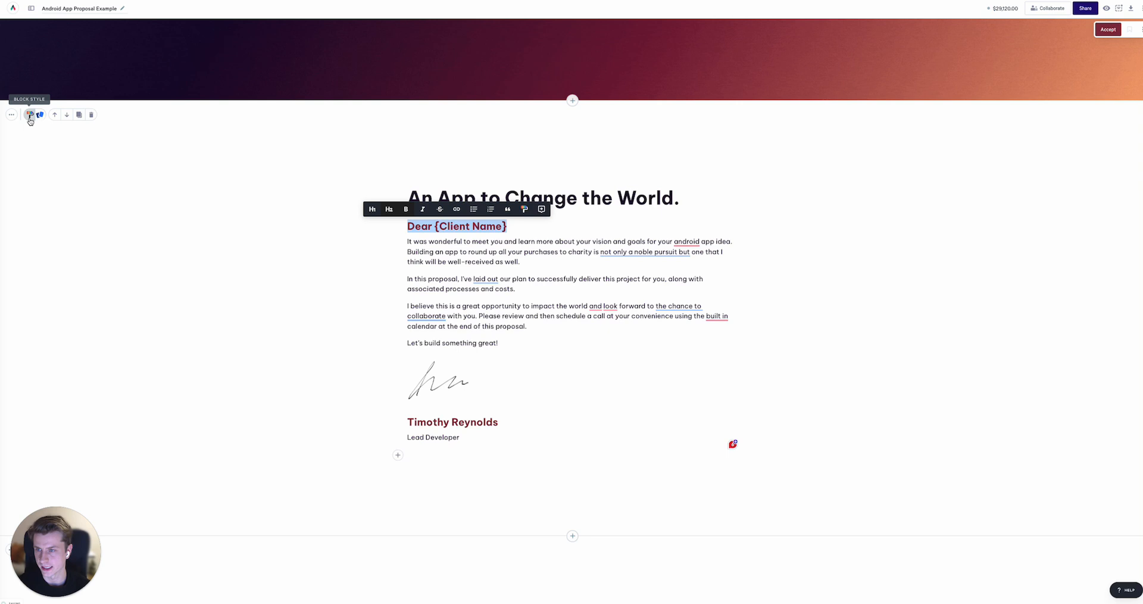
{"action": "left_click", "coordinate": [31, 115]}
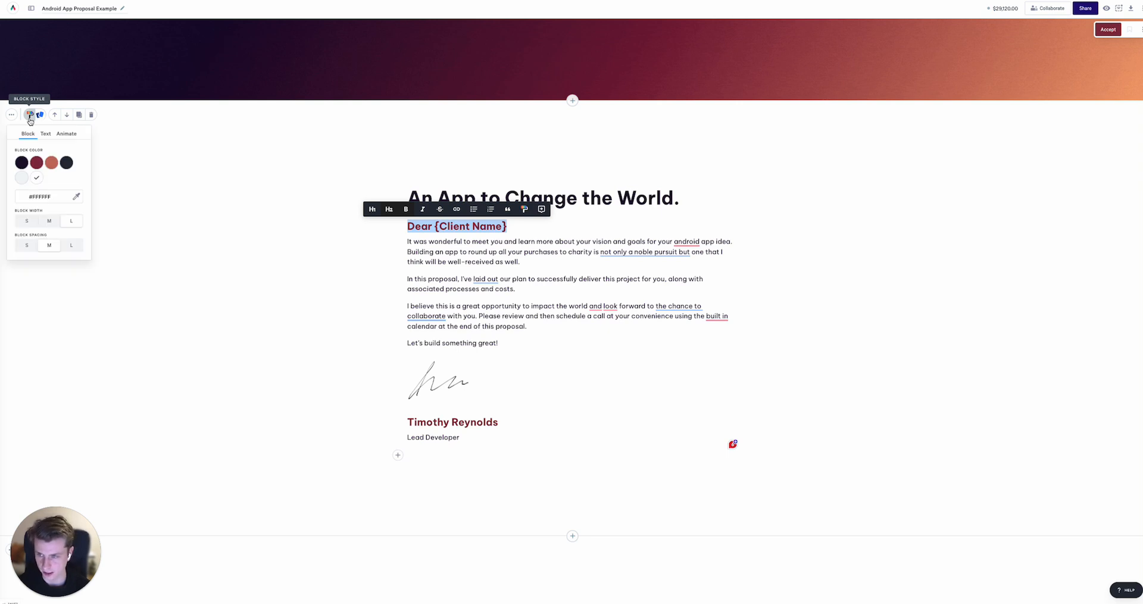
{"action": "left_click", "coordinate": [21, 162]}
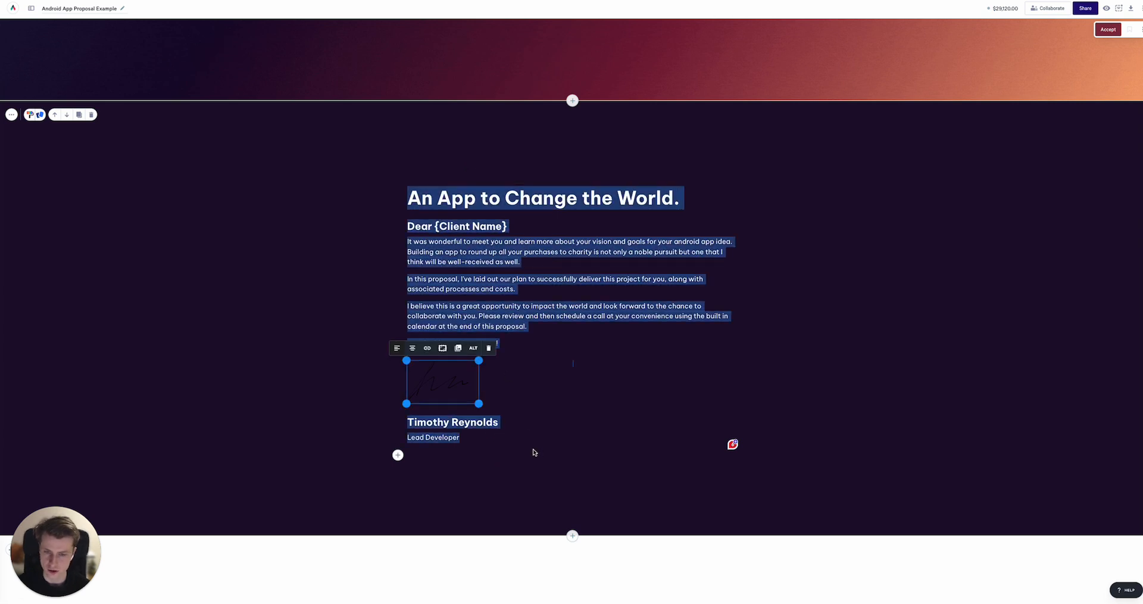
Deselect the letter, colour the subheadings with the clay swatch #CA6E5C, and close the style panel.
{"action": "left_click", "coordinate": [421, 374]}
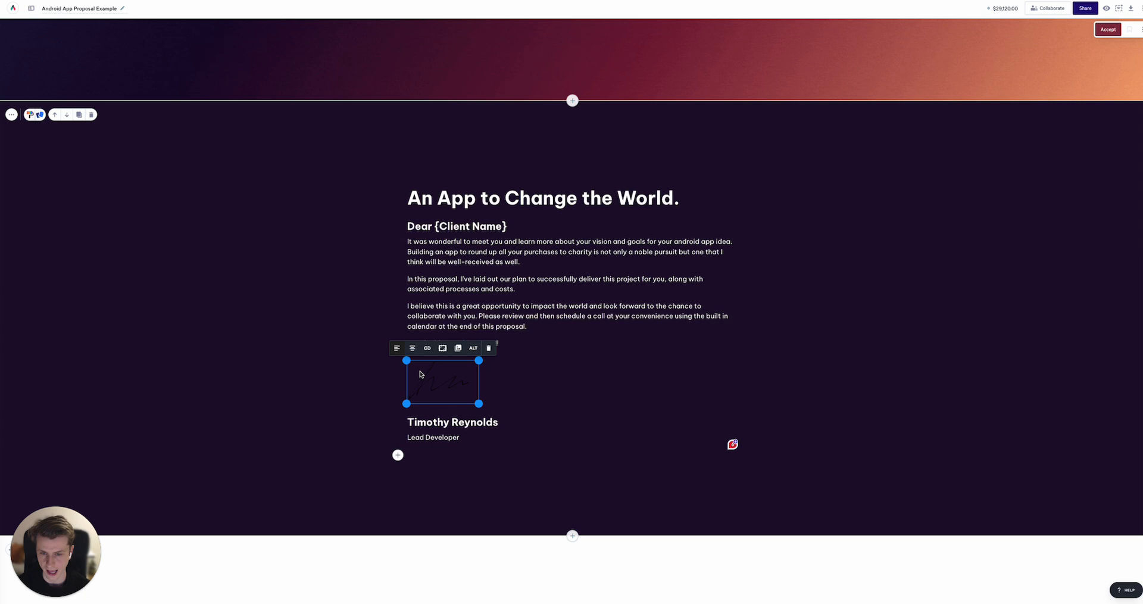
{"action": "mouse_move", "coordinate": [458, 381]}
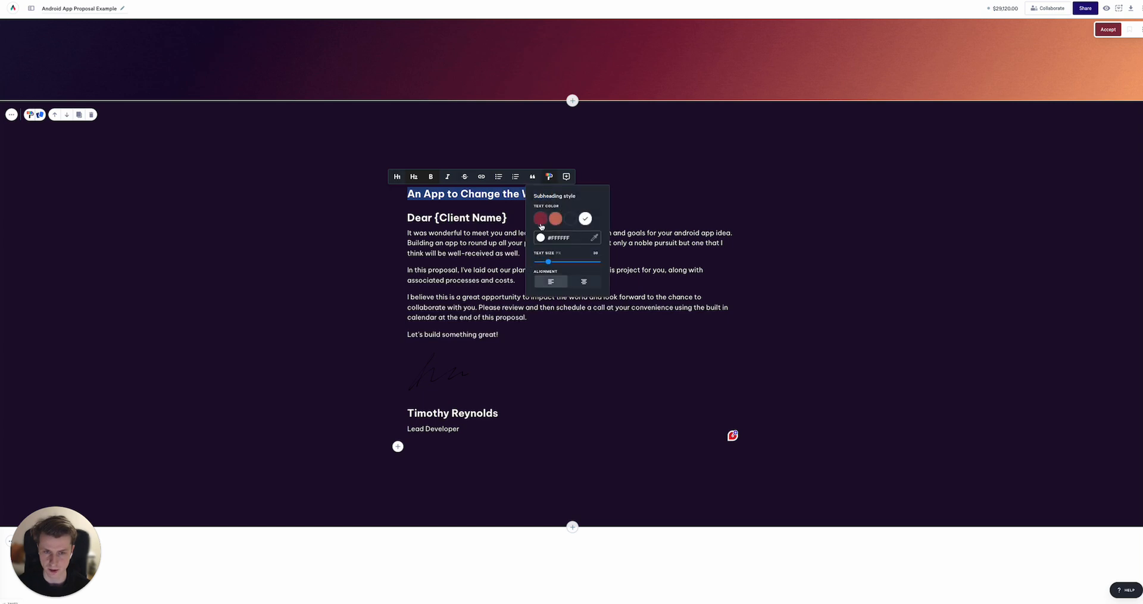
{"action": "left_click", "coordinate": [552, 219]}
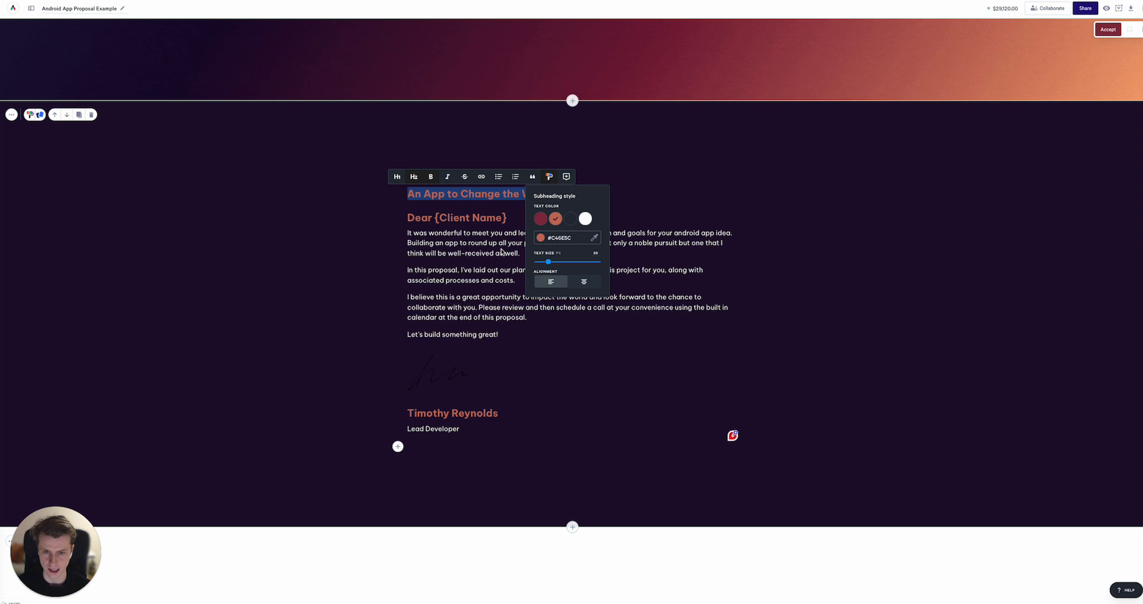
{"action": "left_click", "coordinate": [527, 317]}
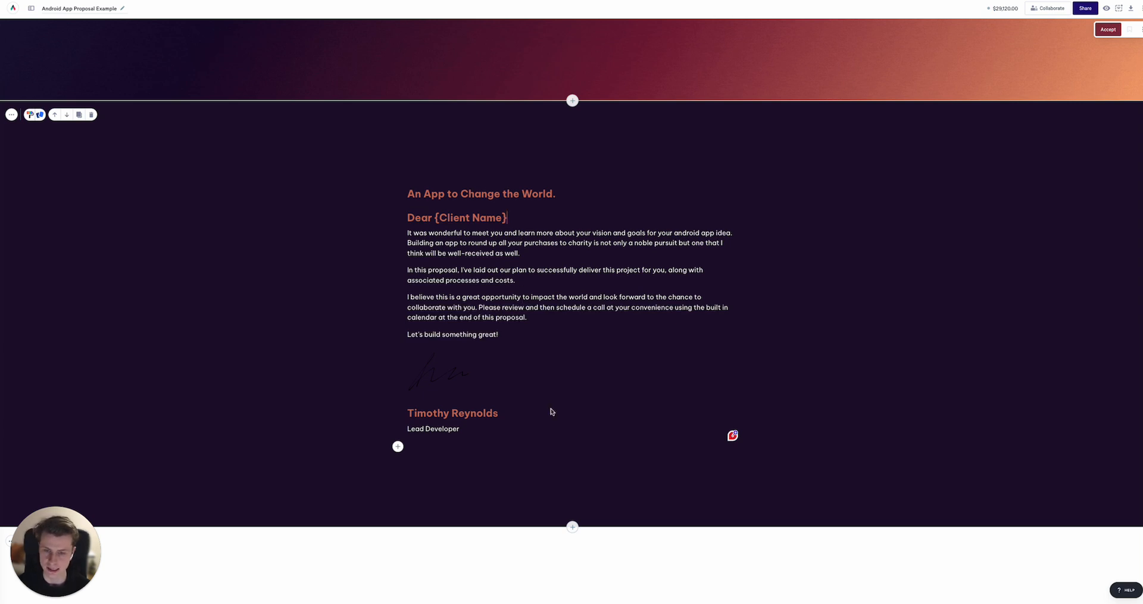
{"action": "mouse_move", "coordinate": [523, 429]}
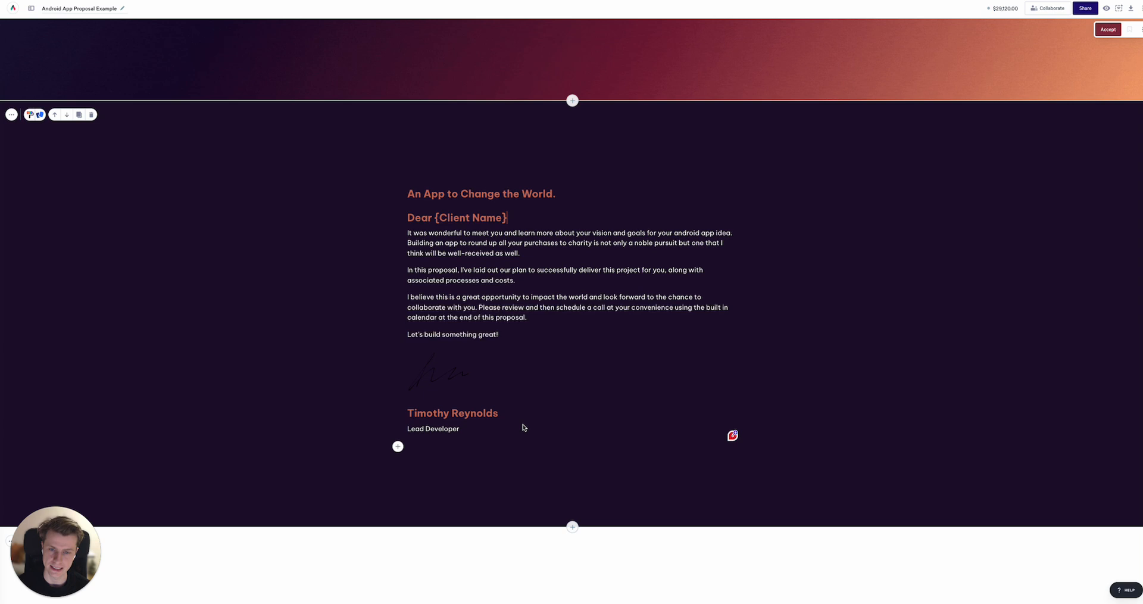
{"action": "mouse_move", "coordinate": [683, 340]}
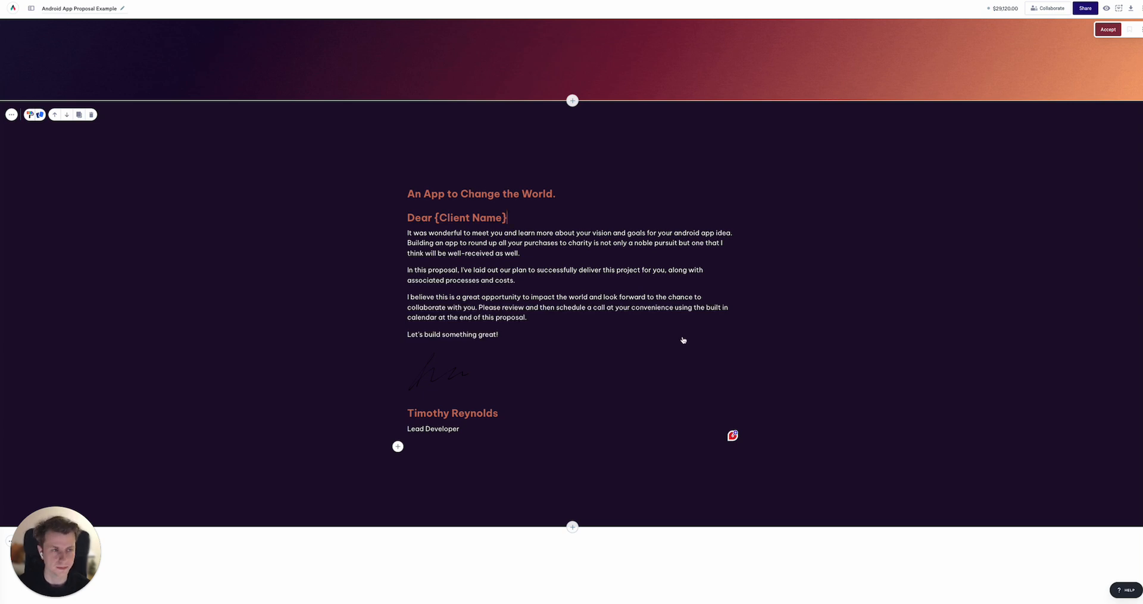
{"action": "mouse_move", "coordinate": [1085, 8]}
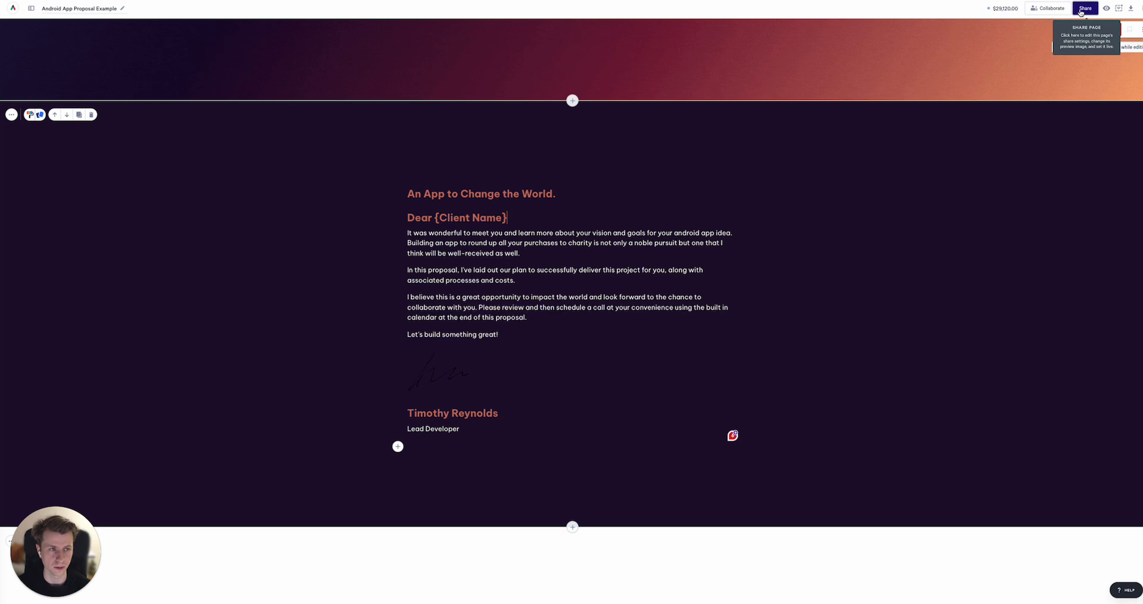
Switch the proposal from draft to live in Share and confirm the 'Set page to live?' prompt.
{"action": "left_click", "coordinate": [1085, 8]}
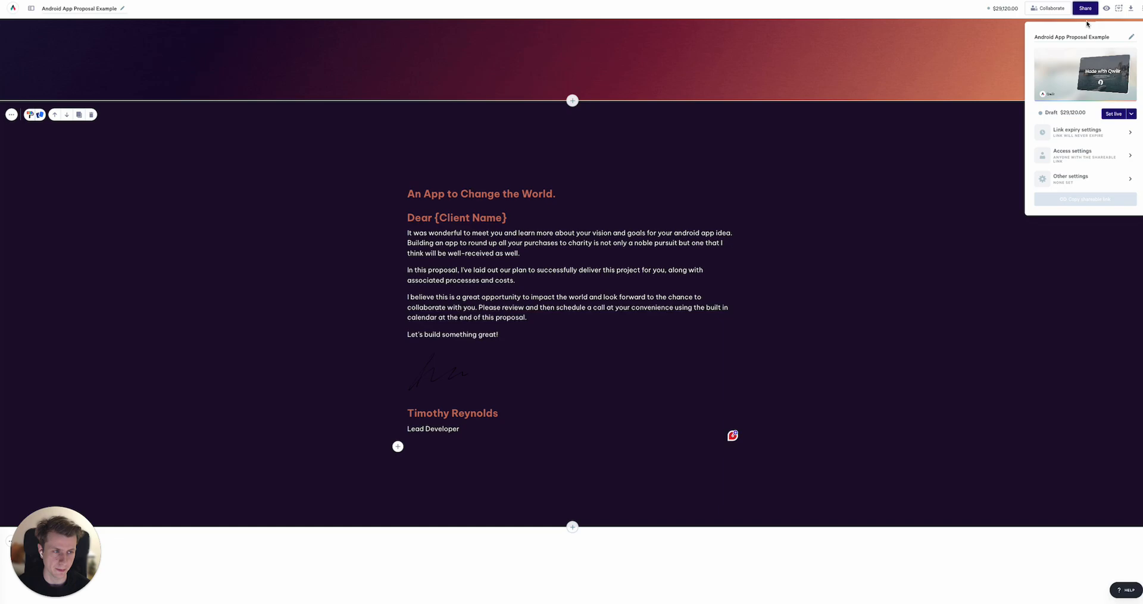
{"action": "left_click", "coordinate": [1113, 114]}
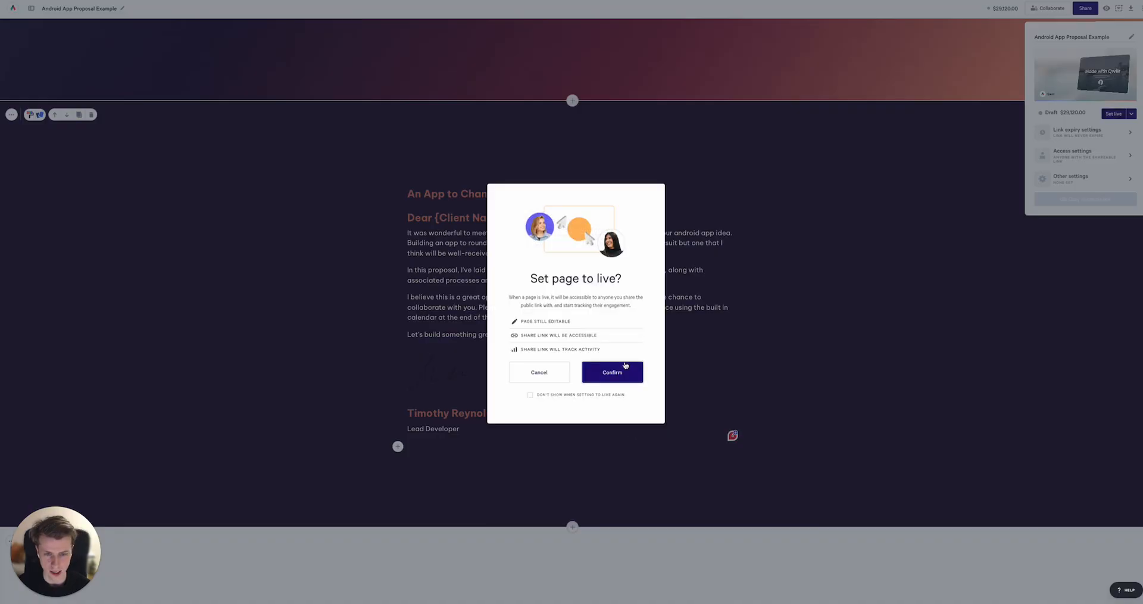
{"action": "left_click", "coordinate": [611, 372]}
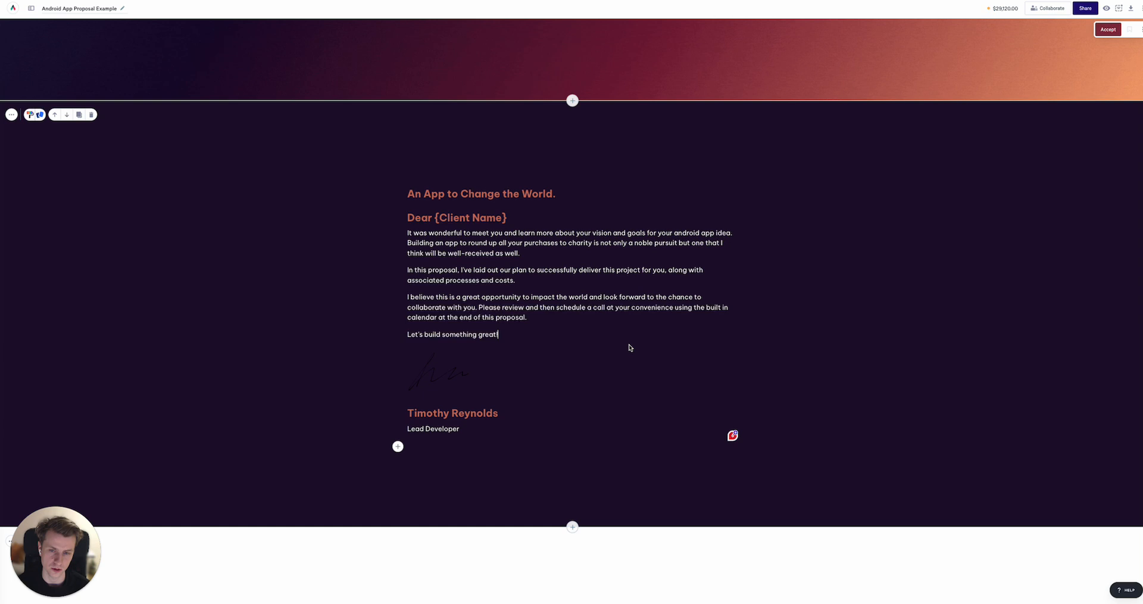
Scroll past the dark executive summary through Overview into the Application Components section.
{"action": "scroll", "scroll_direction": "down", "scroll_amount": 3}
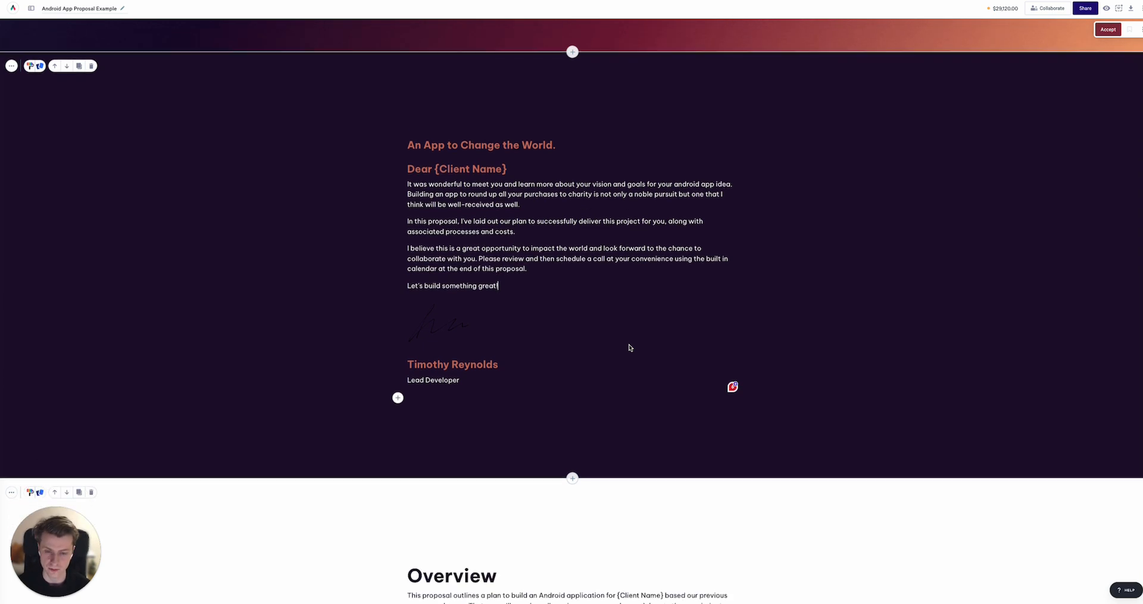
{"action": "scroll", "scroll_direction": "down", "scroll_amount": 3}
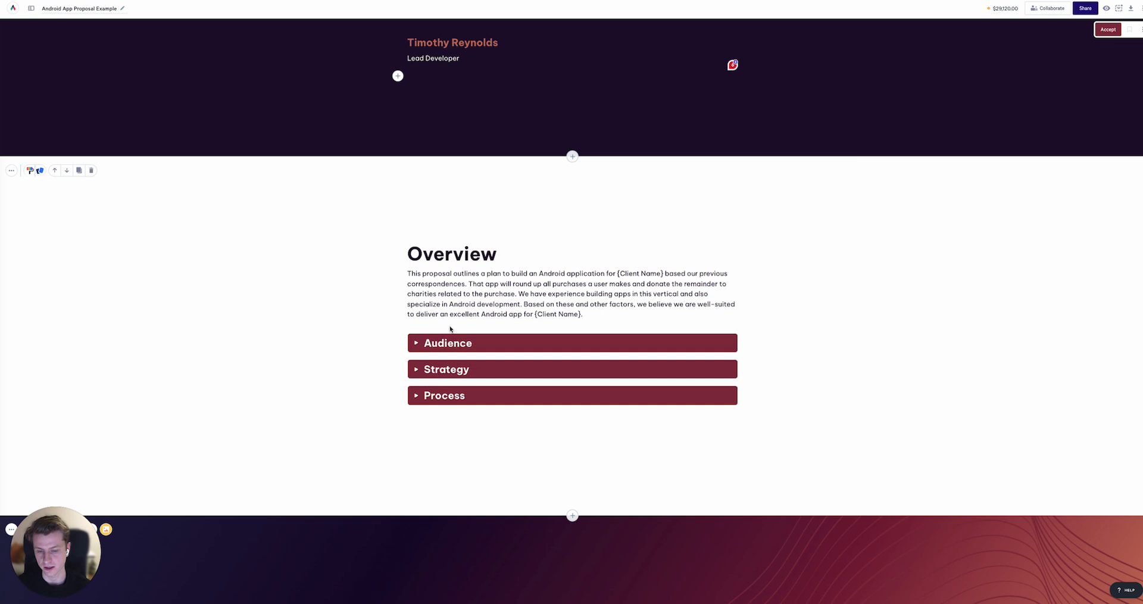
{"action": "scroll", "scroll_direction": "down", "scroll_amount": 3}
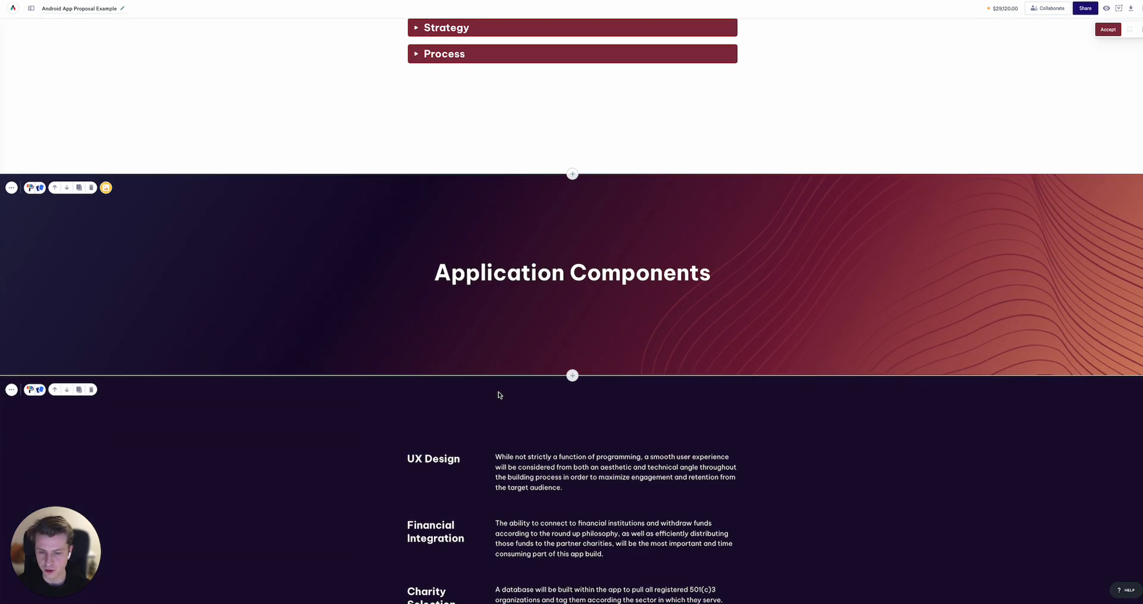